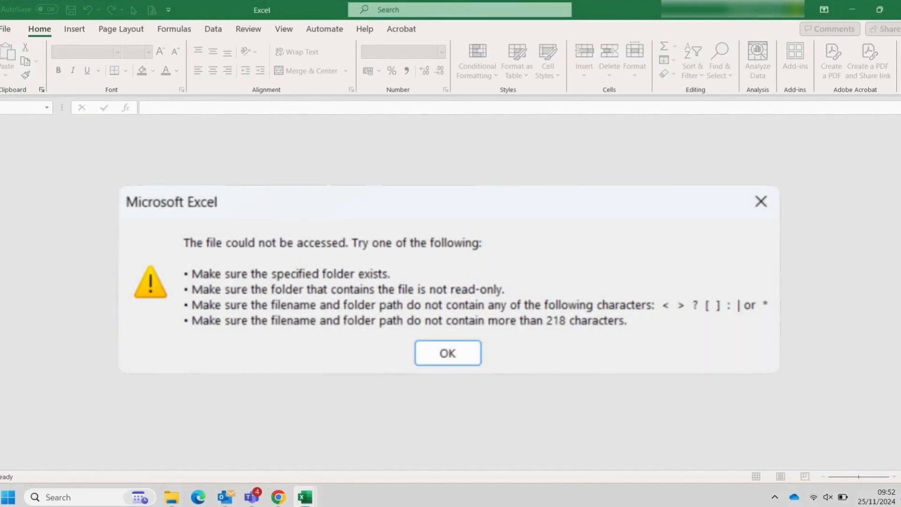
Acknowledge Excel's 'file could not be accessed' error with OK.
click(447, 352)
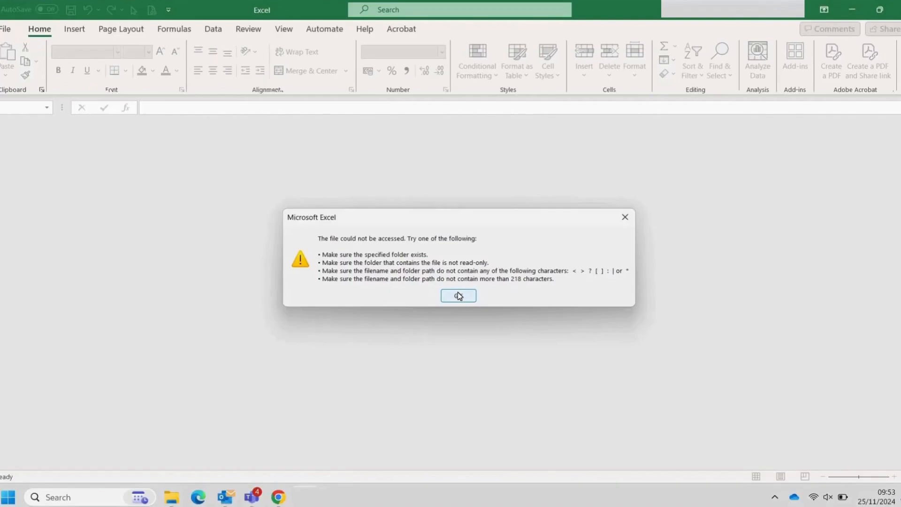
click(458, 296)
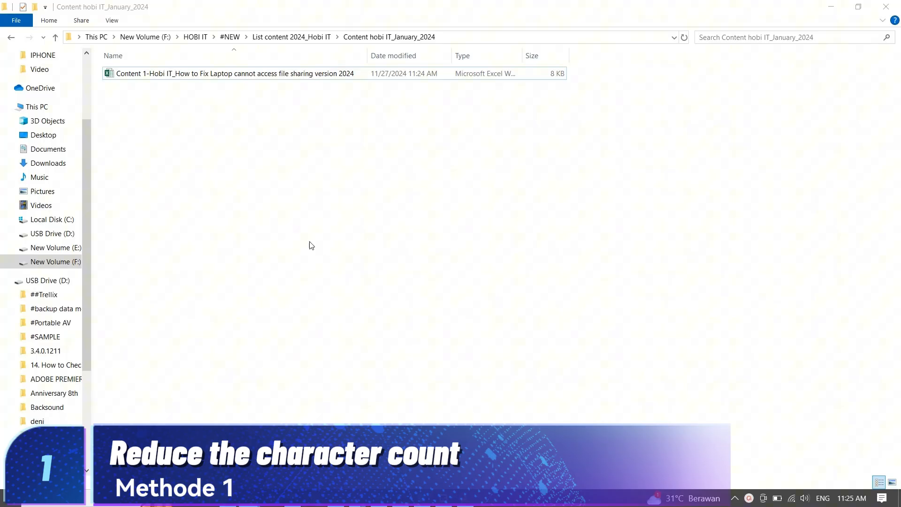
Rename the workbook to drop ' version 2024' and reopen it, hitting the access error again.
click(235, 73)
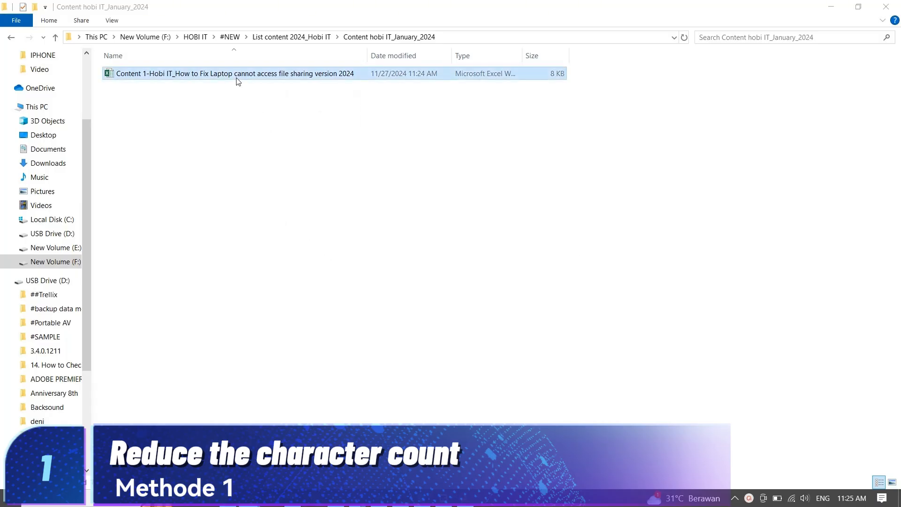
double_click(235, 73)
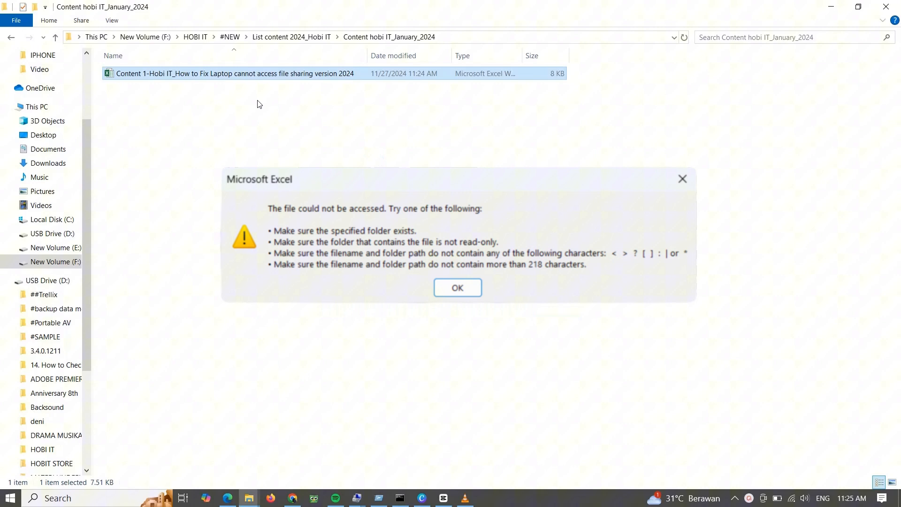
mouse_move(231, 80)
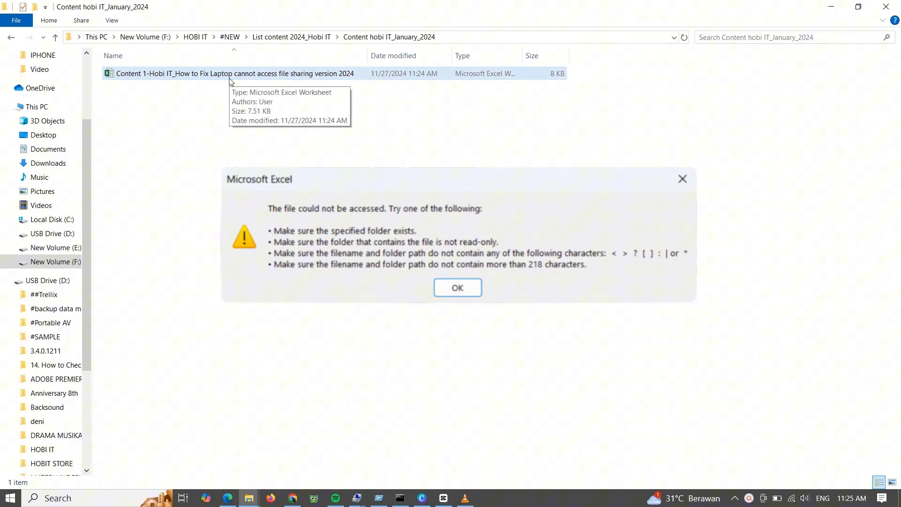
click(457, 287)
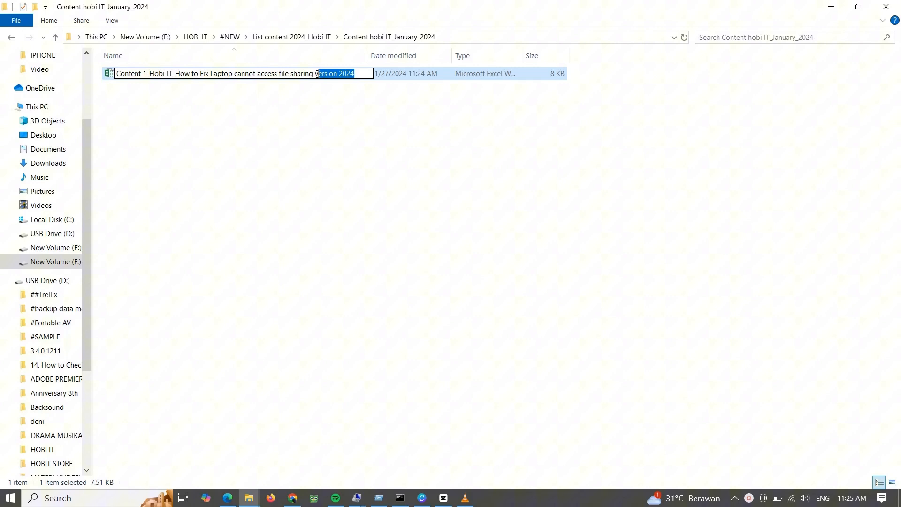
key(Delete)
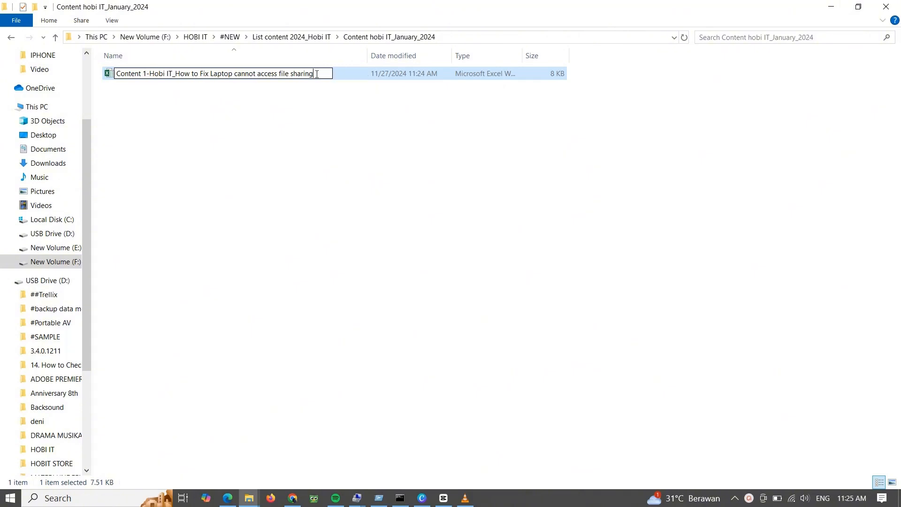
double_click(302, 73)
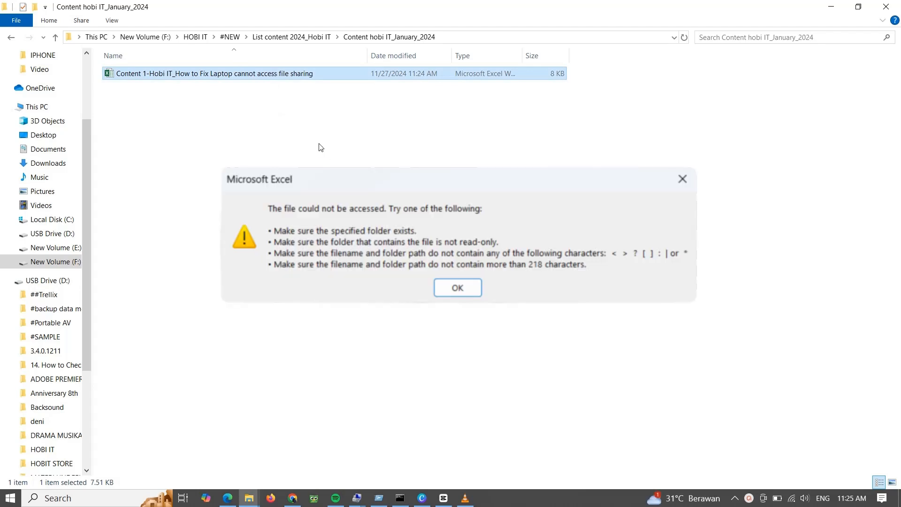
Dismiss the error and open the 'Content 1-Hobi IT' workbook from the Desktop.
click(458, 288)
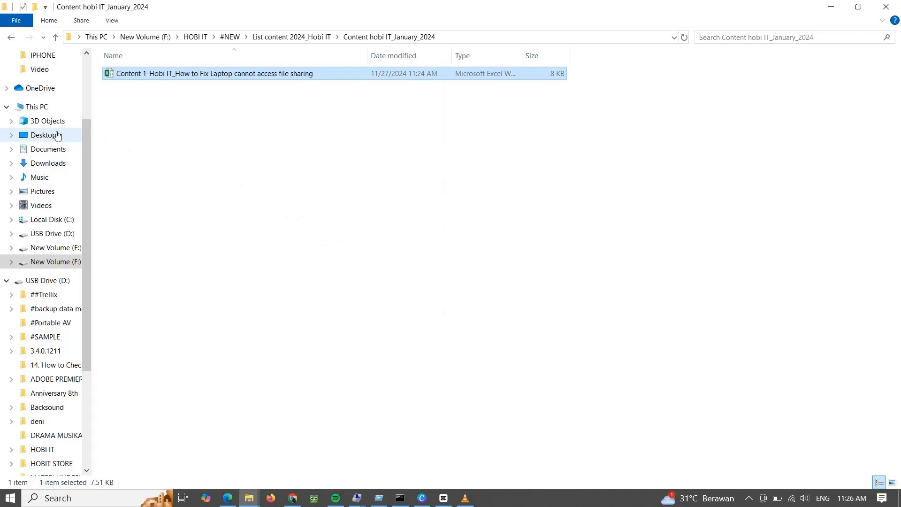
click(40, 135)
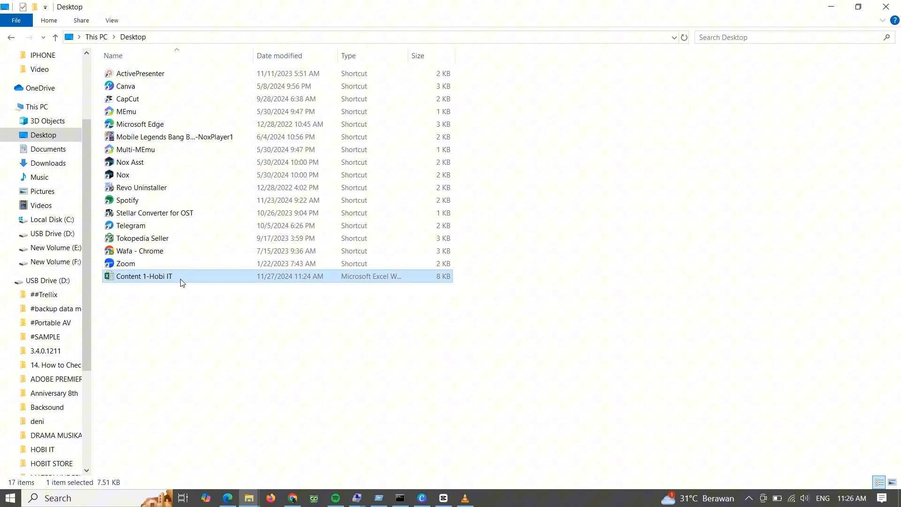
double_click(144, 276)
text(exce)
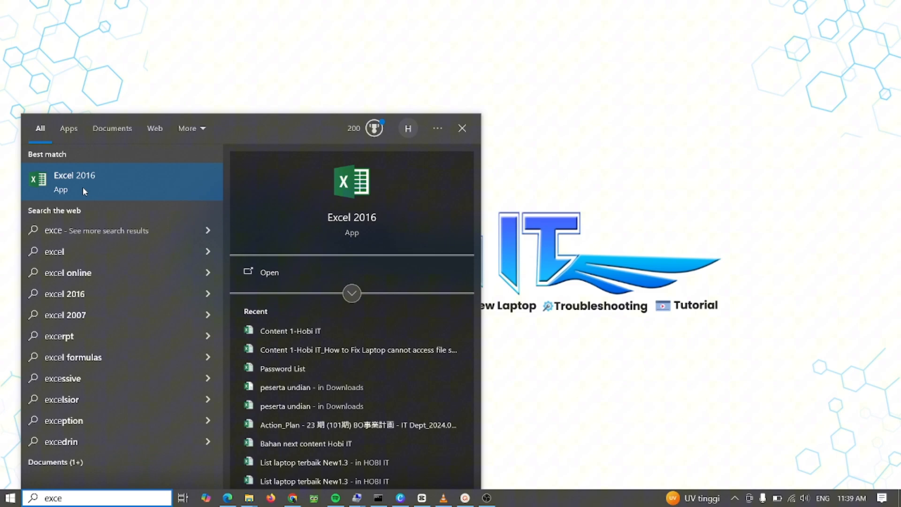
Launch Excel 2016 with a blank workbook and browse to the Content hobi IT_January_2024 folder.
click(74, 182)
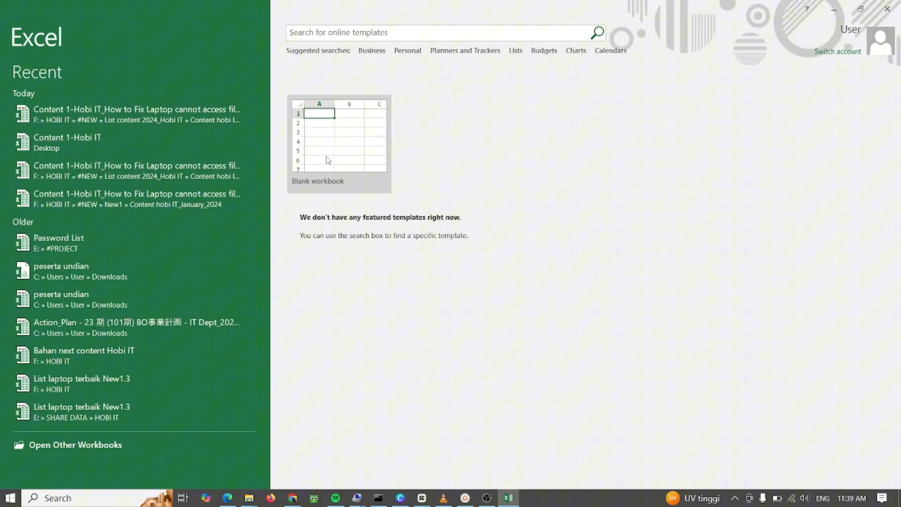
click(339, 141)
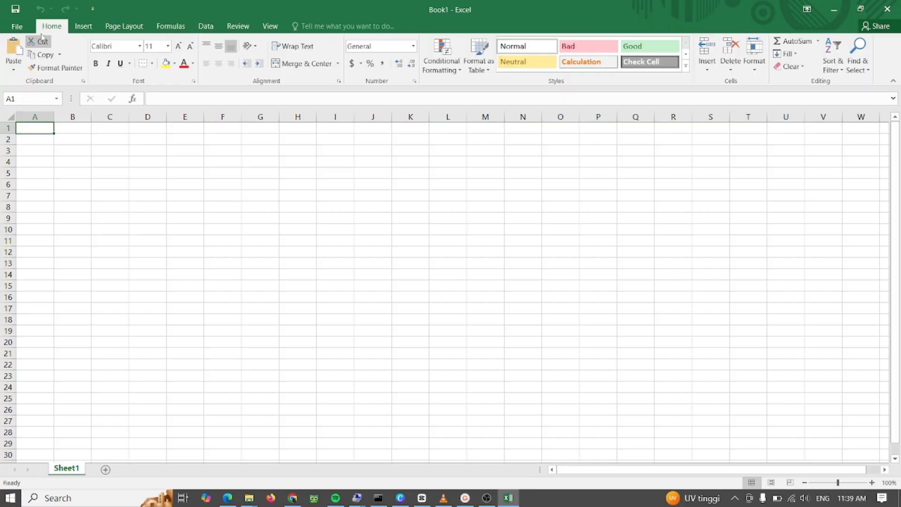
click(18, 26)
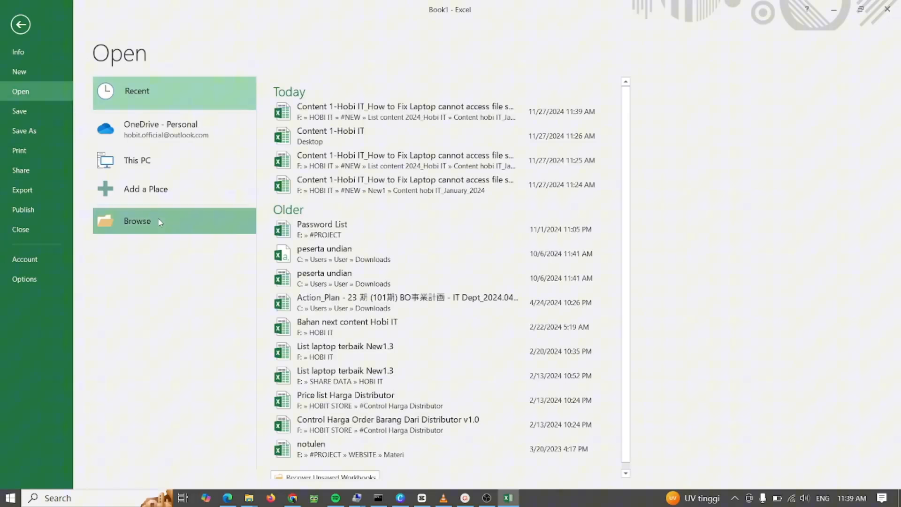
click(137, 221)
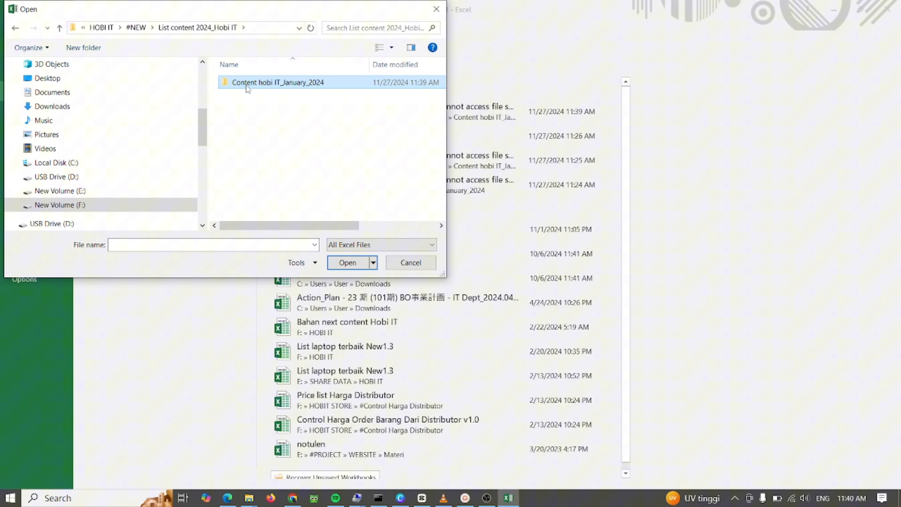
click(347, 263)
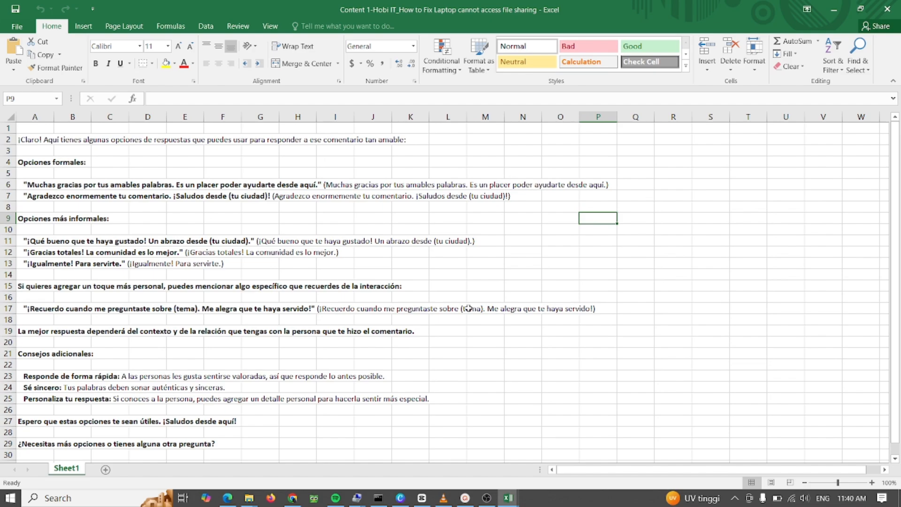
Reopen the long-named workbook using Open and Repair.
click(19, 26)
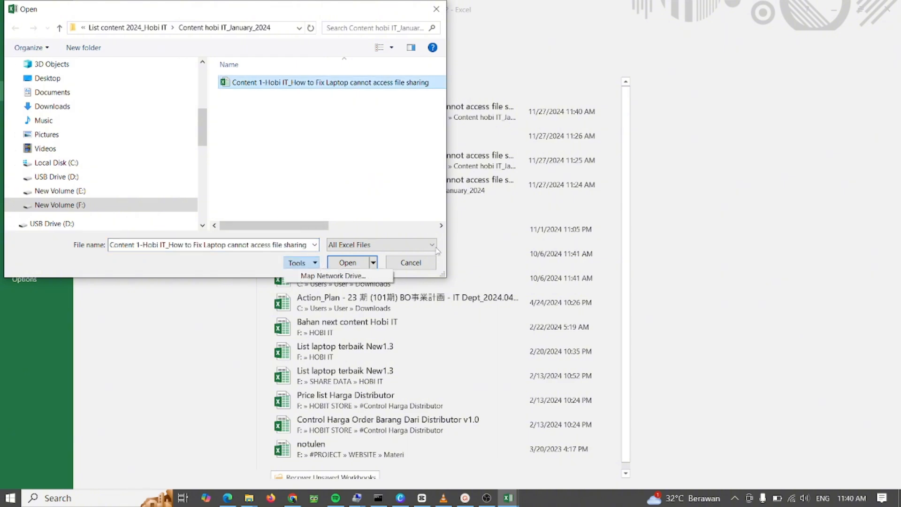
click(373, 263)
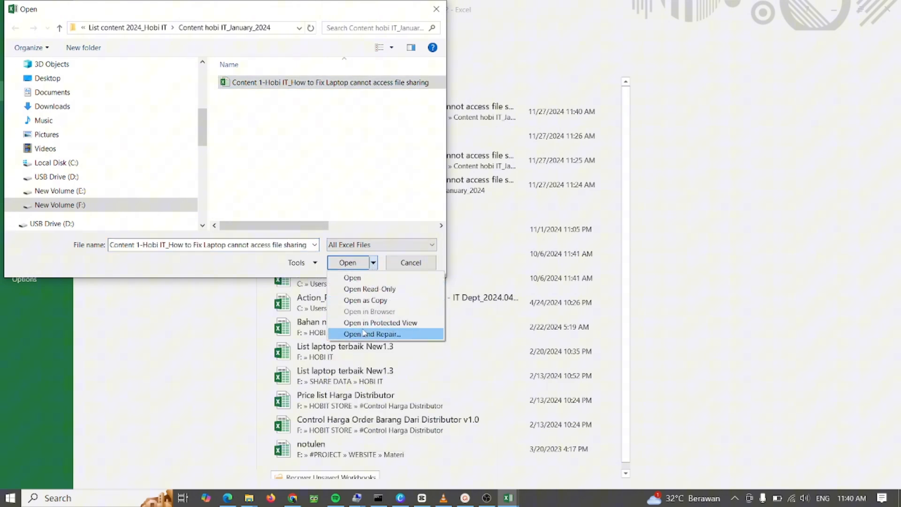
click(371, 335)
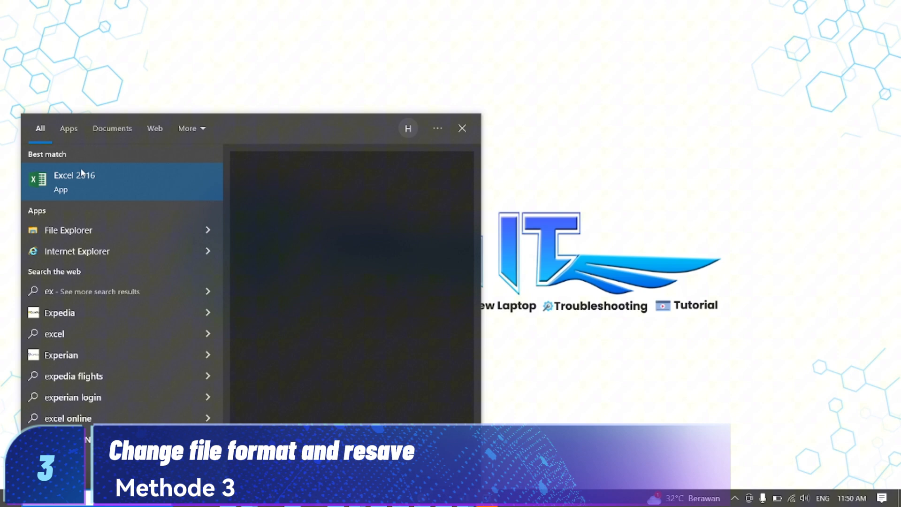
Launch Excel 2016 and open the workbook by browsing the PC.
click(75, 180)
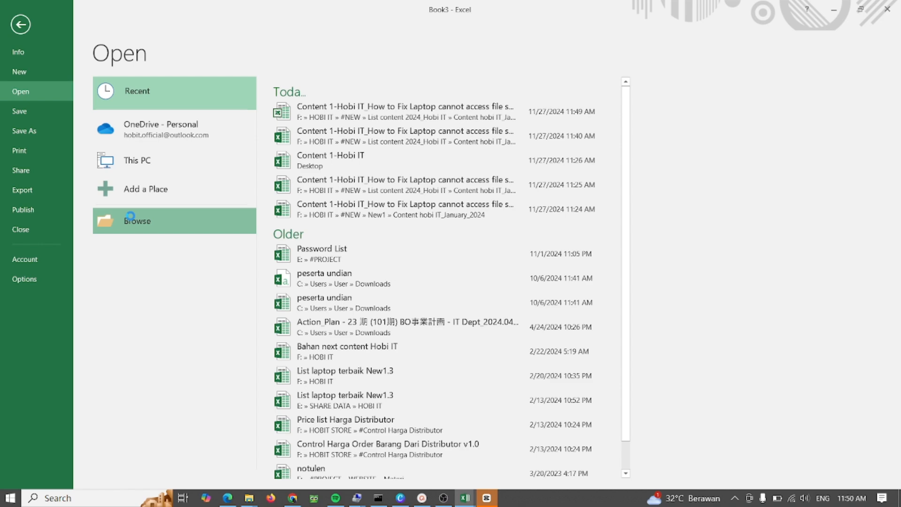
click(137, 221)
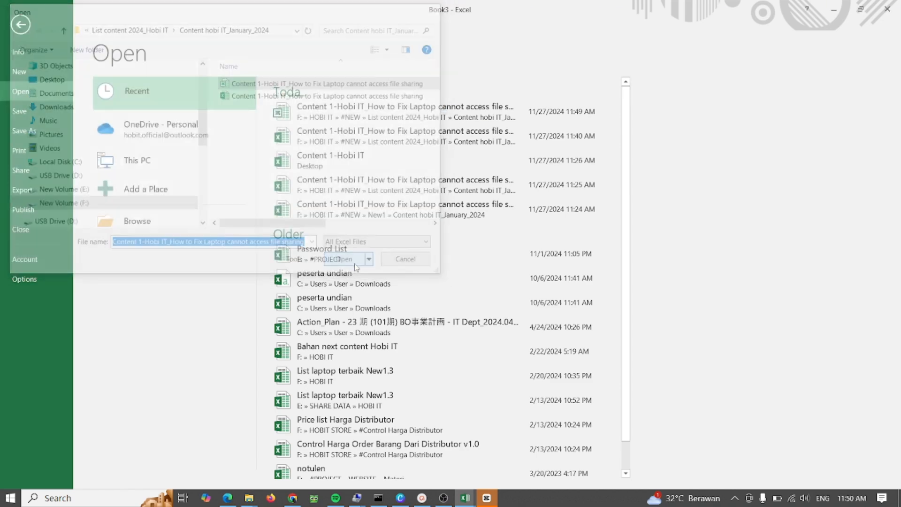
click(327, 259)
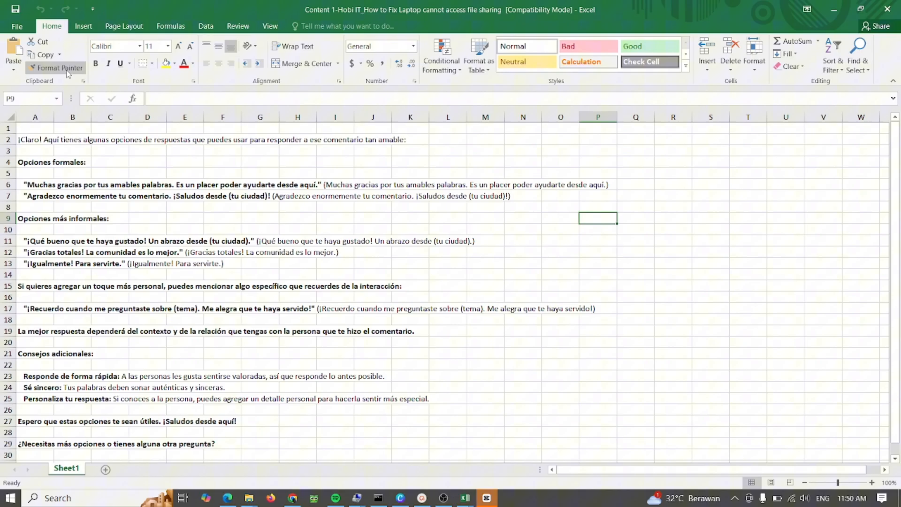
Save a copy as an Excel Workbook named with a 'v2' suffix.
click(17, 26)
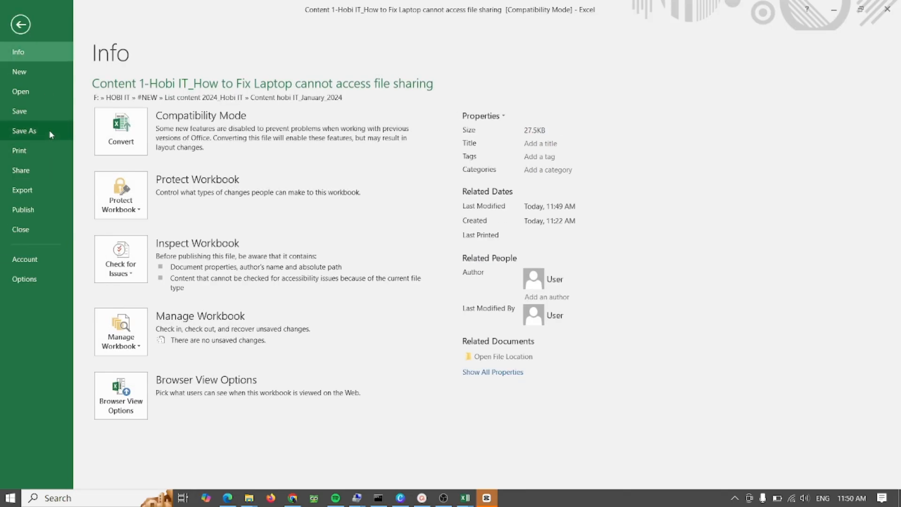
click(24, 130)
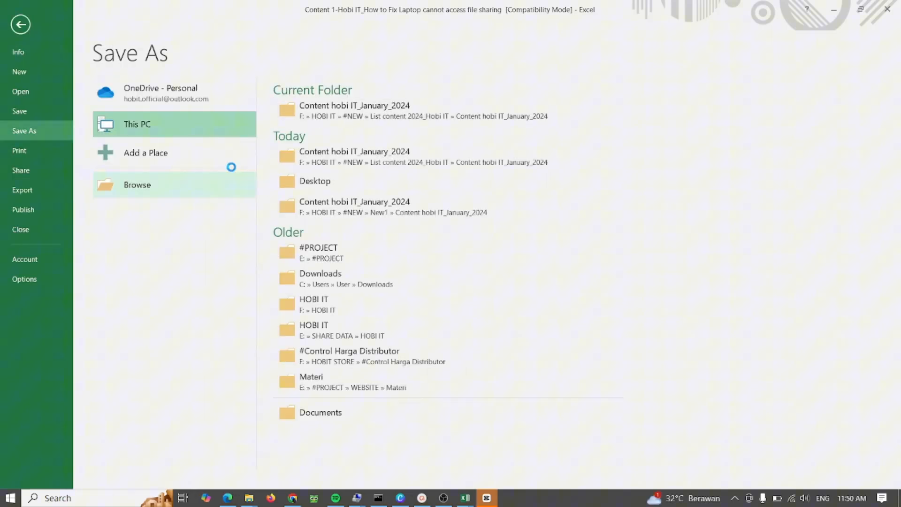
click(137, 185)
text(Content 1-Hobi IT_How to Fix Laptop cannot access file sharing v2)
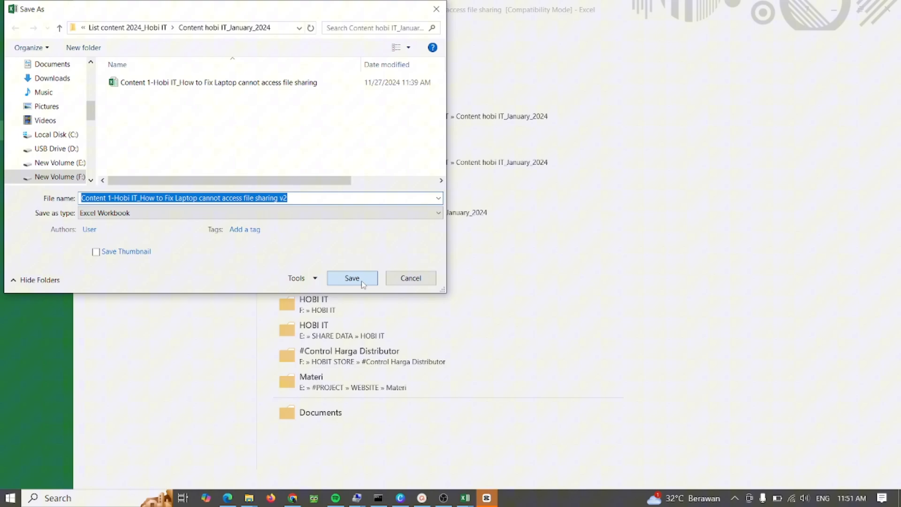
click(352, 277)
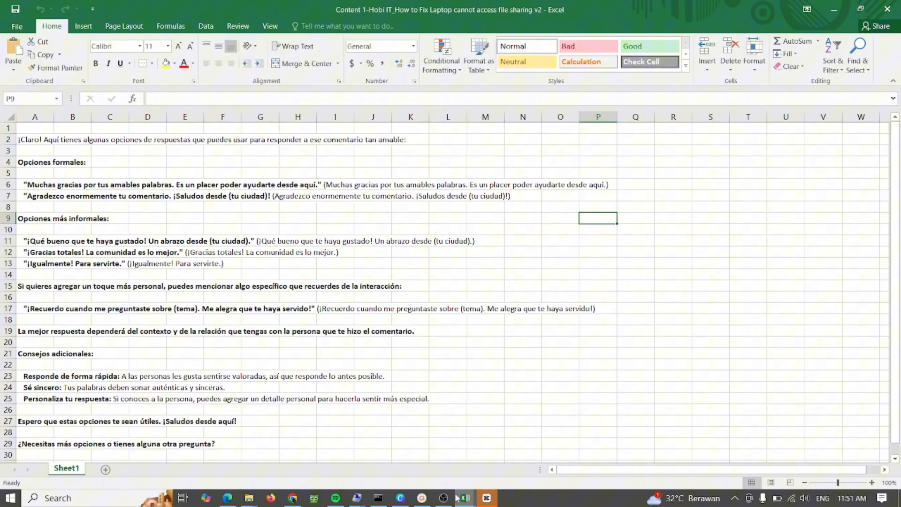
click(461, 498)
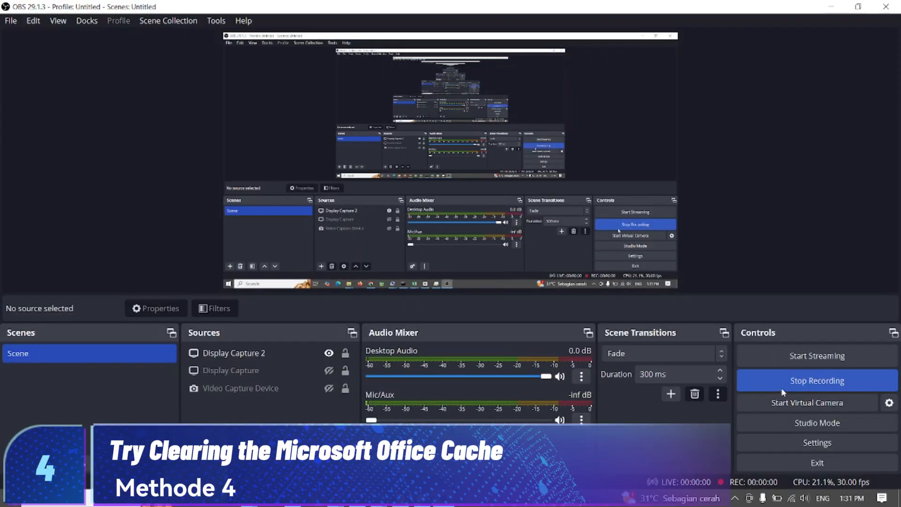
Run %localappdata%\Microsoft\Office\16.0\OfficeFileCache to open the Office cache folder.
click(6, 494)
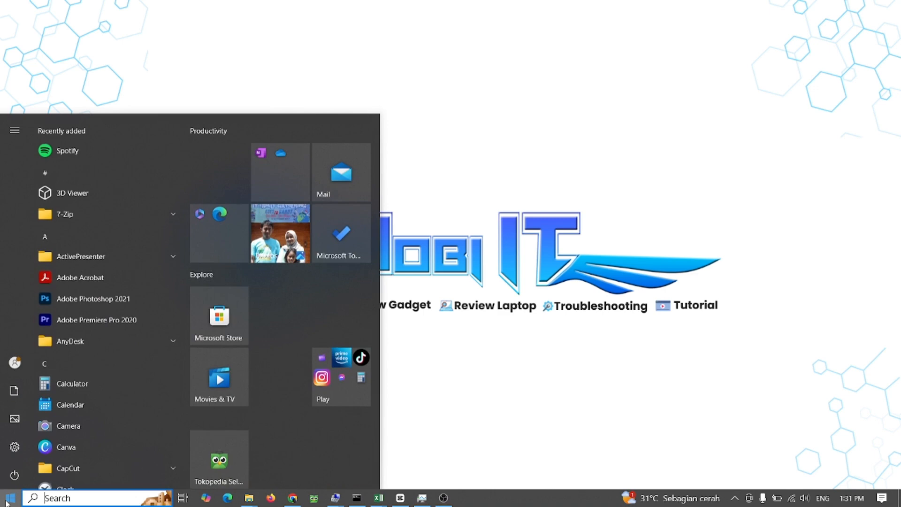
text(run)
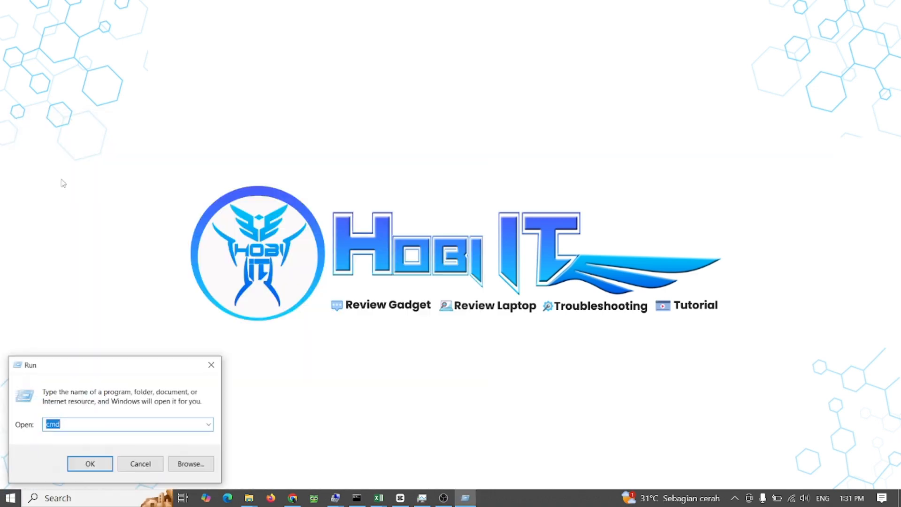
right_click(70, 425)
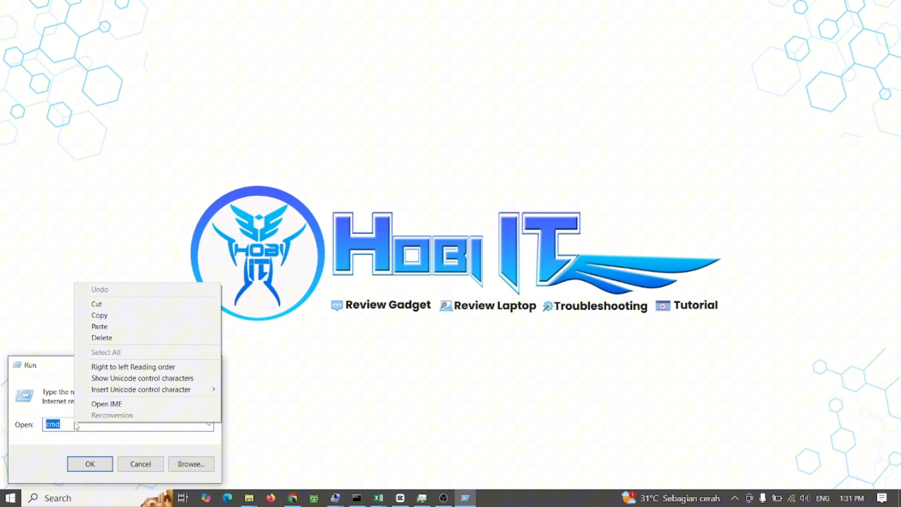
click(99, 327)
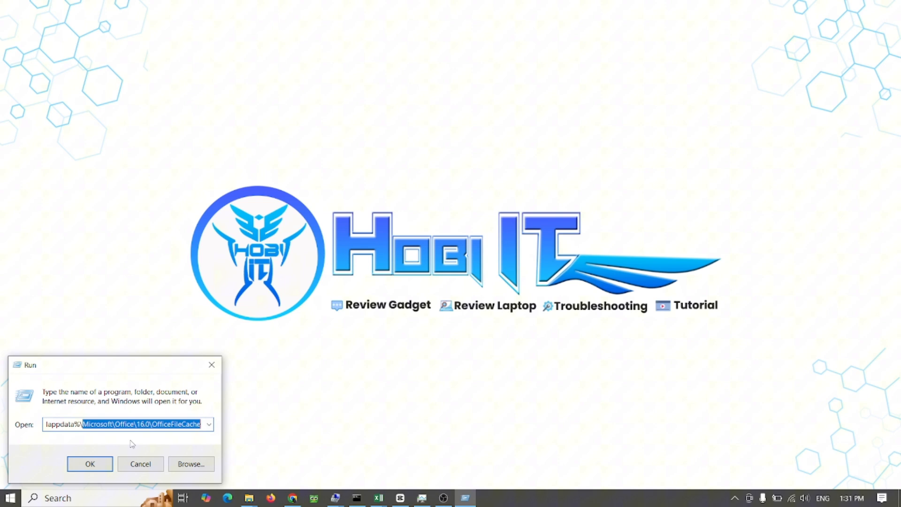
click(90, 464)
text(e)
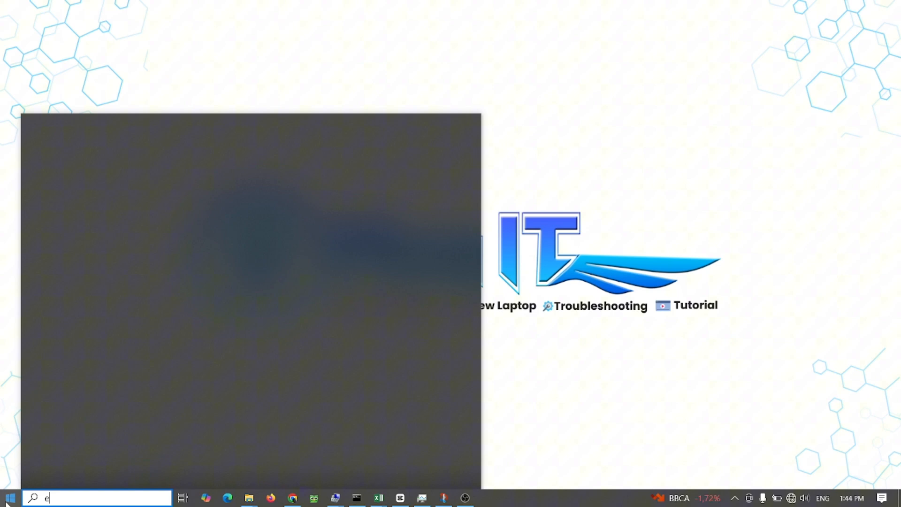
Launch Excel 2016 with a blank workbook and go to Excel Options.
text(xc)
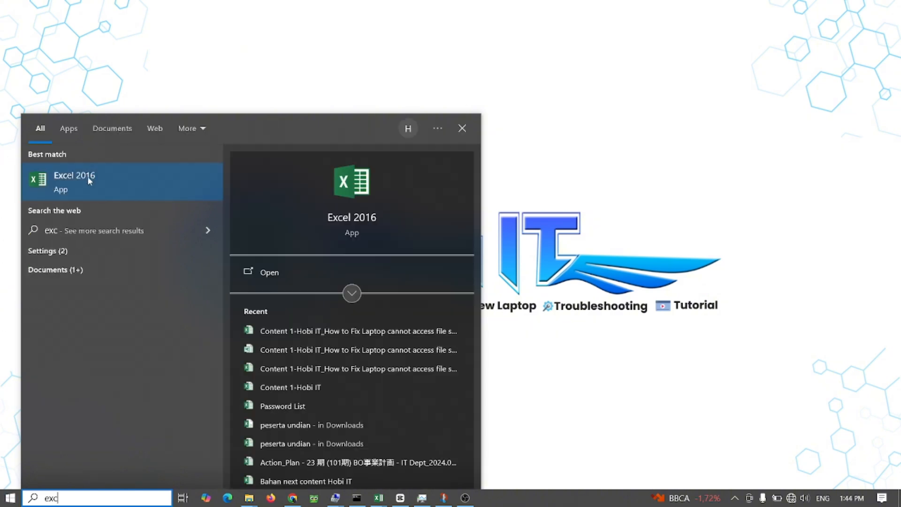
click(75, 182)
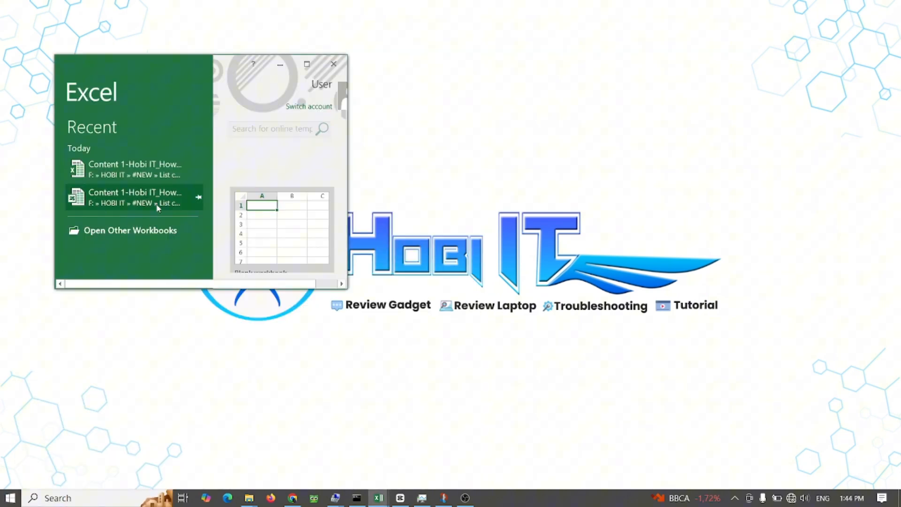
click(282, 229)
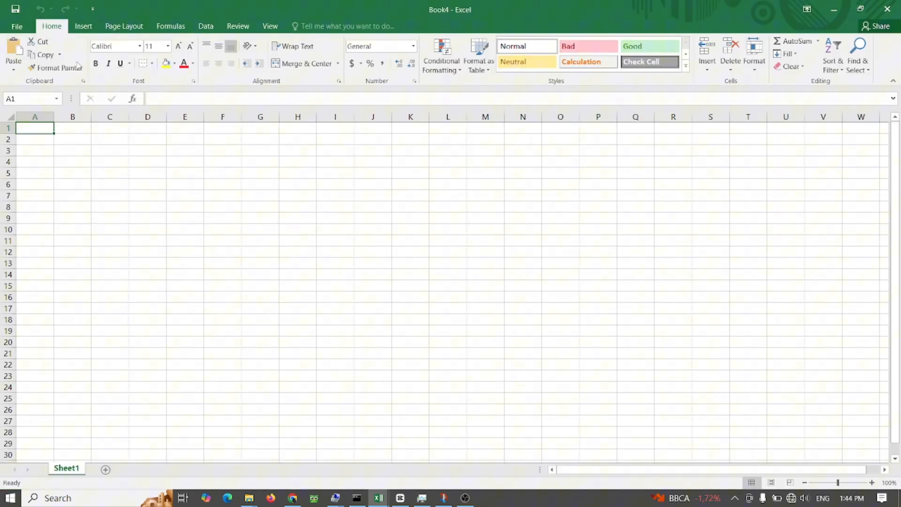
click(19, 26)
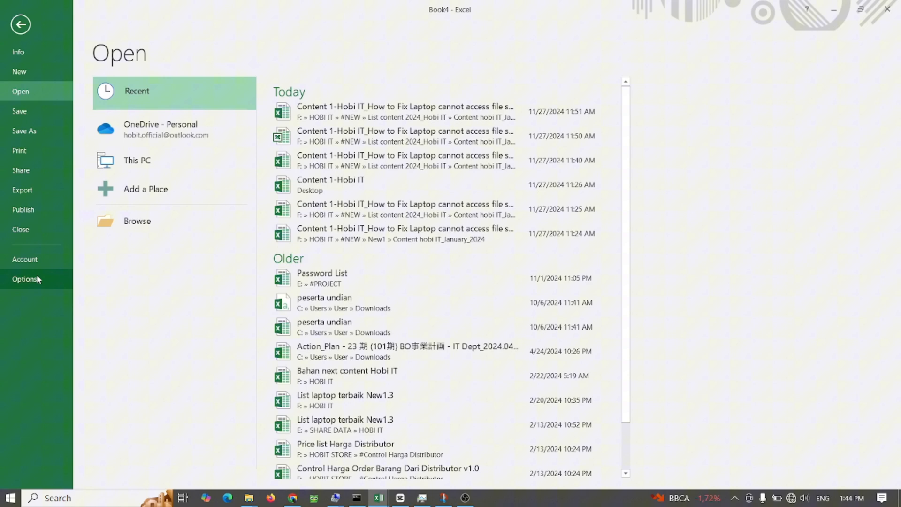
click(20, 279)
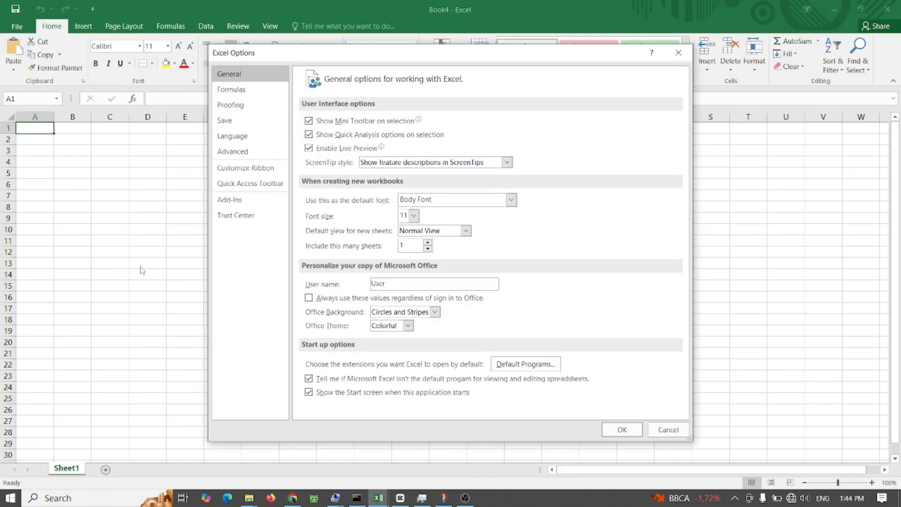
mouse_move(255, 133)
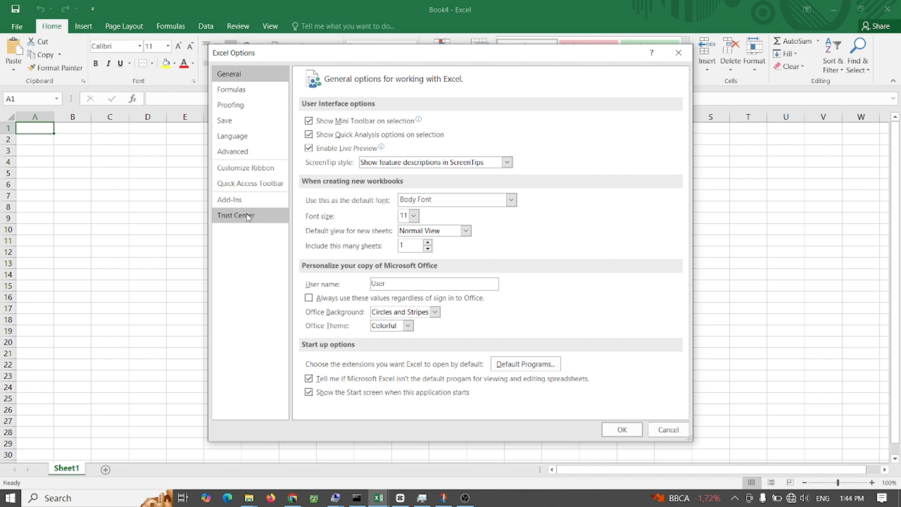
In Trust Center Protected View, disable it for internet-originating files and confirm.
click(236, 215)
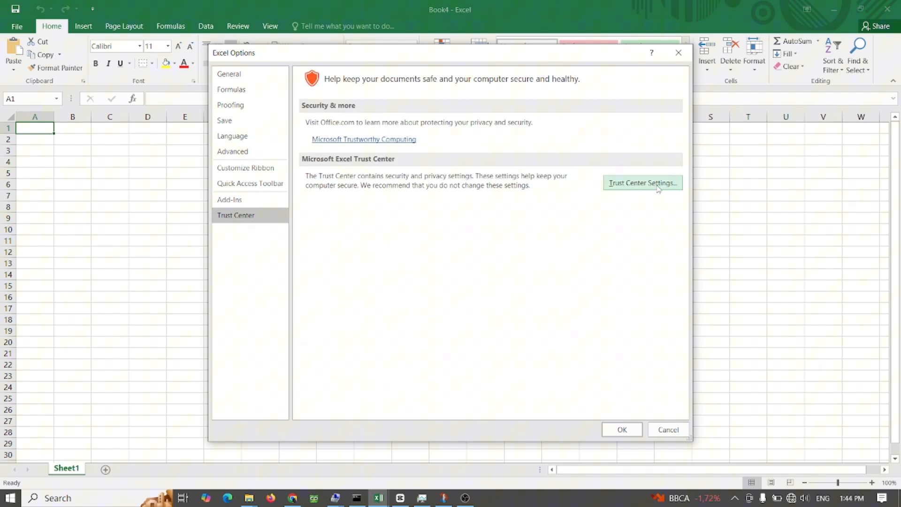
click(643, 182)
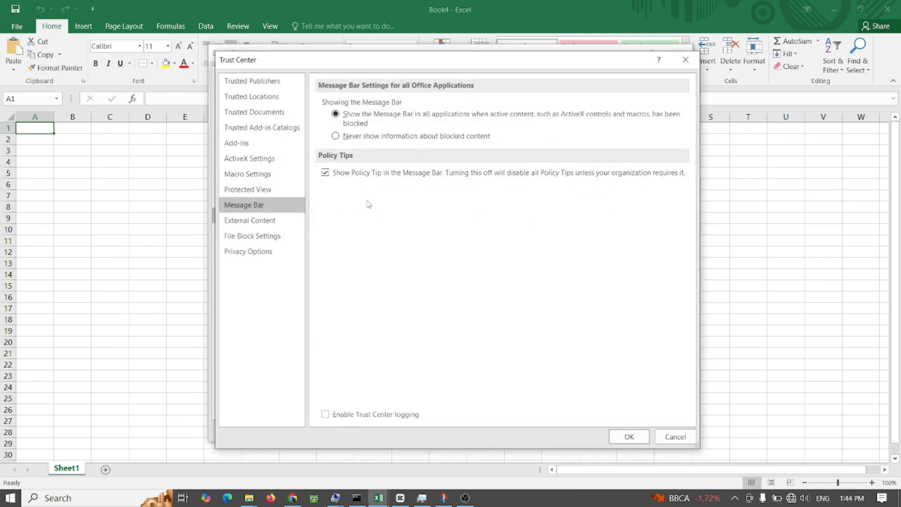
click(248, 190)
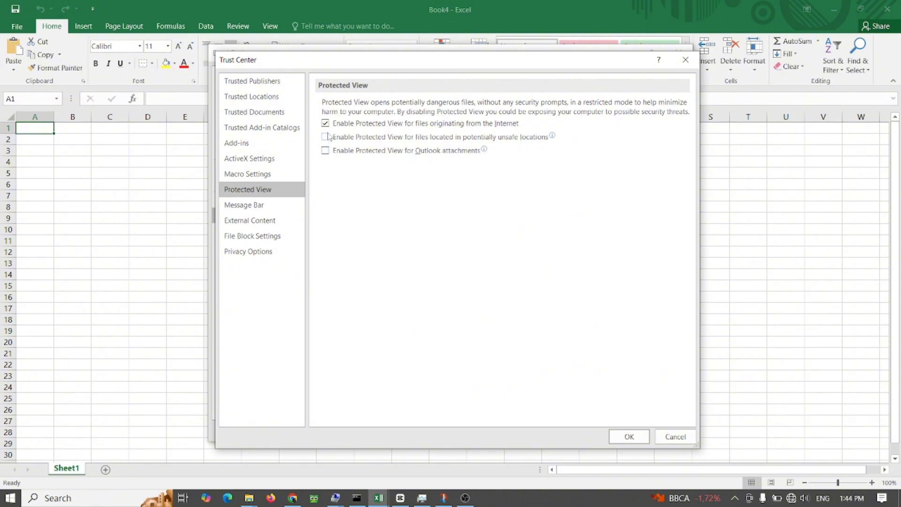
click(325, 122)
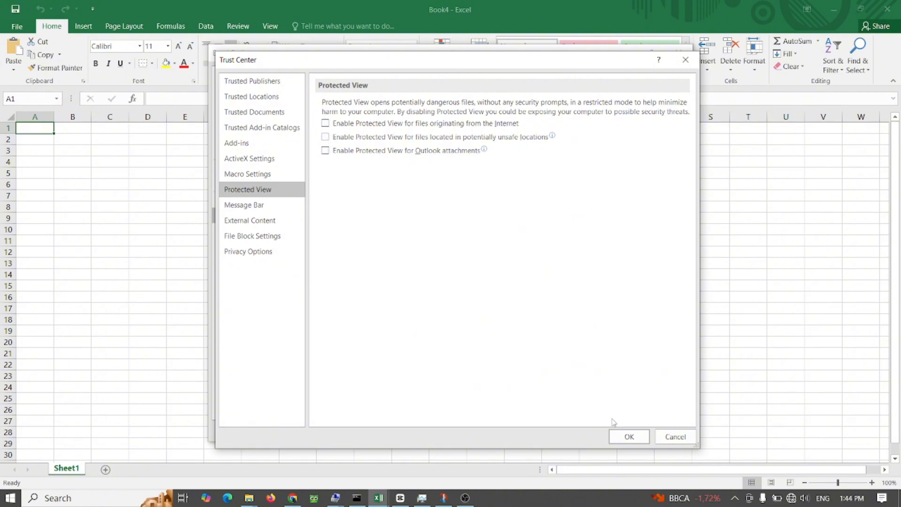
click(629, 437)
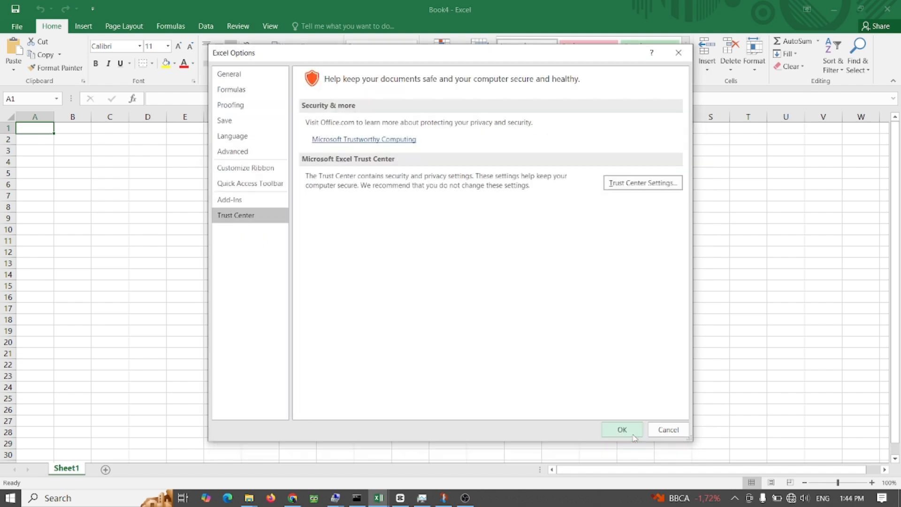
click(621, 430)
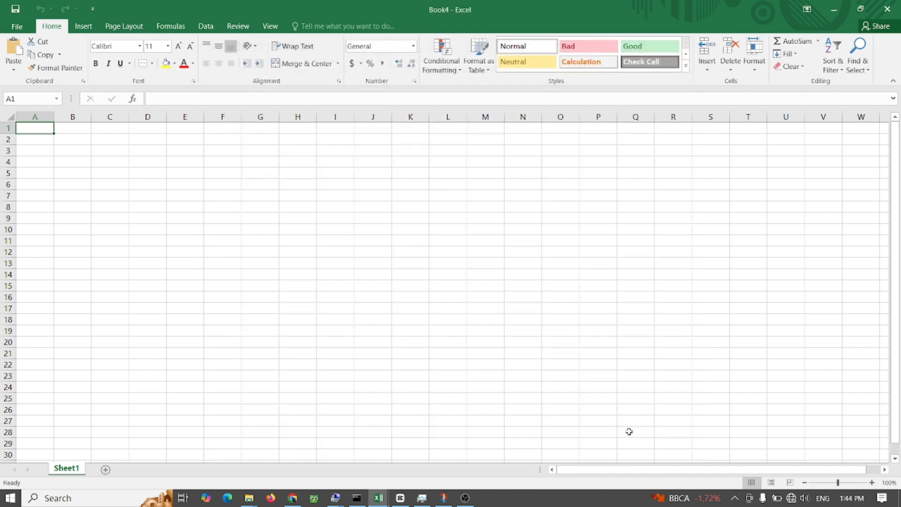
mouse_move(218, 230)
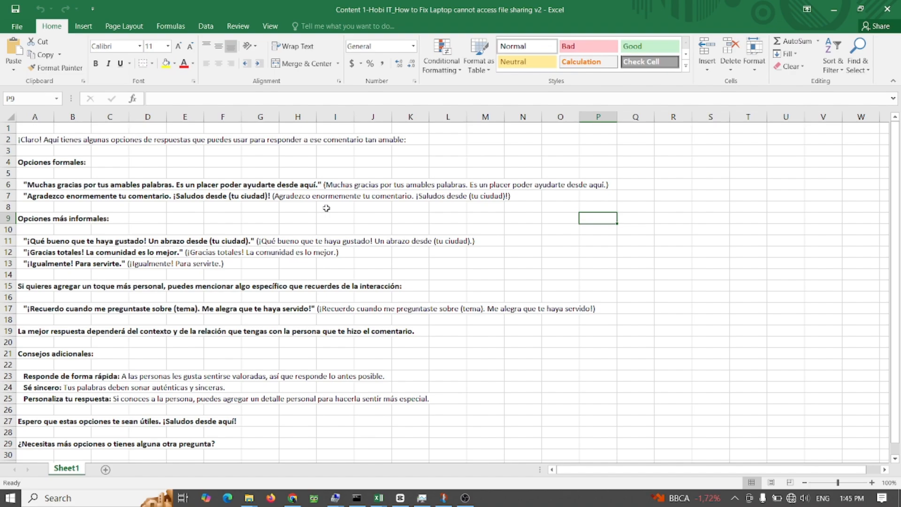
In Trust Center Add-ins, enable 'Disable all Application Add-ins' and confirm.
click(19, 26)
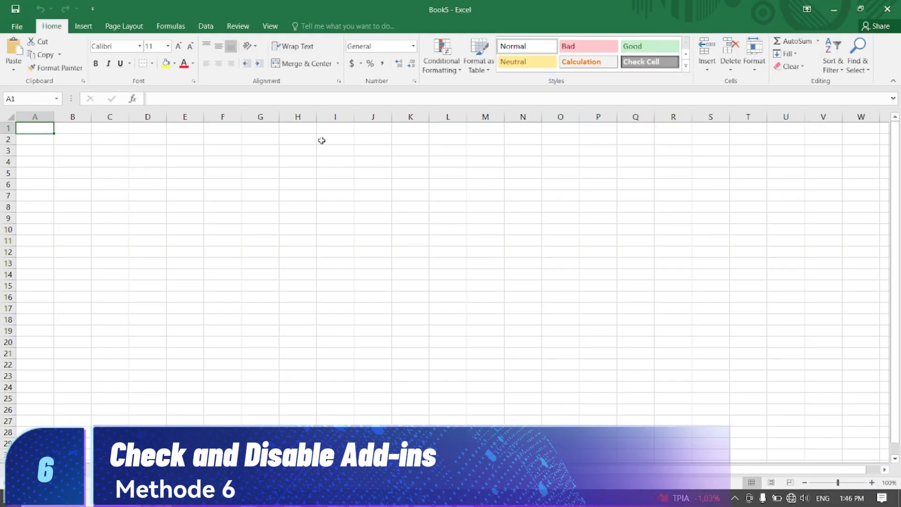
click(18, 26)
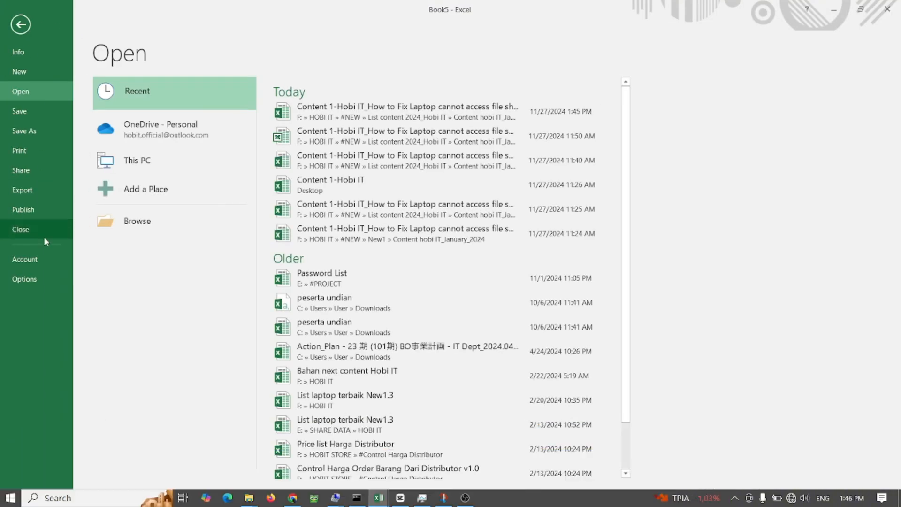
click(25, 279)
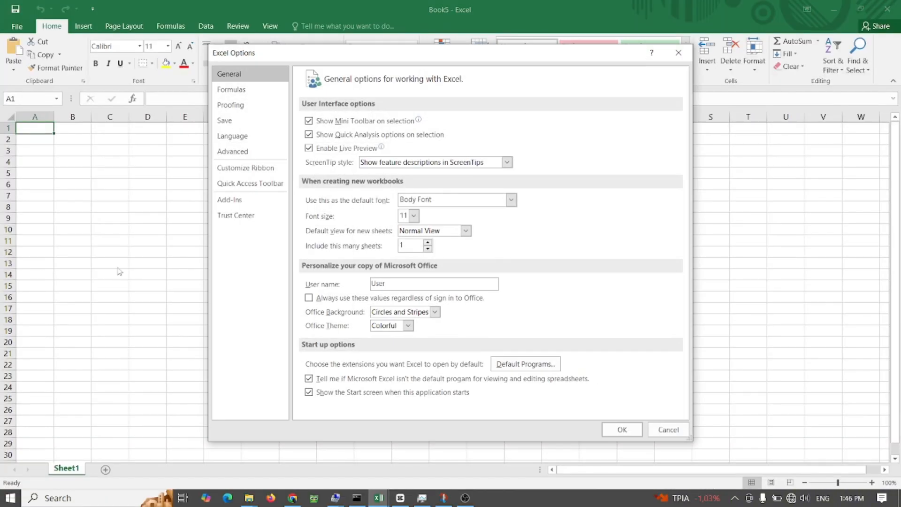
click(236, 215)
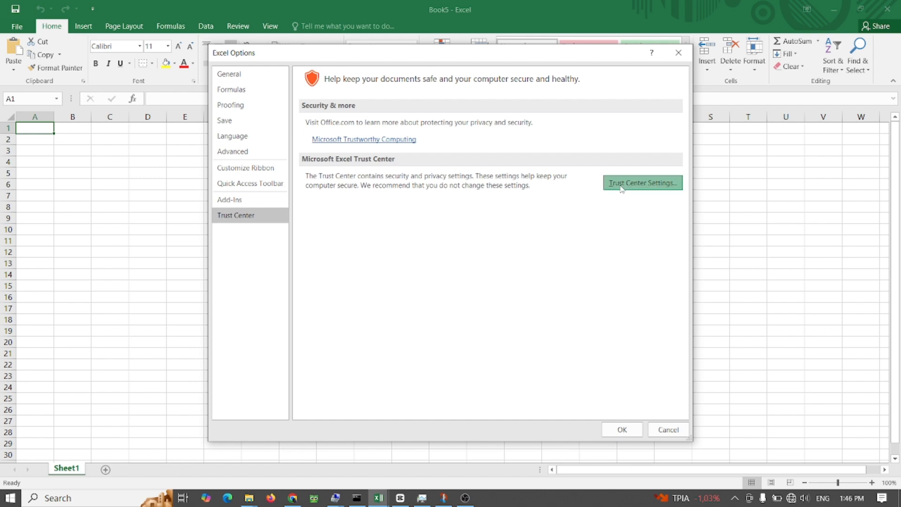
click(642, 182)
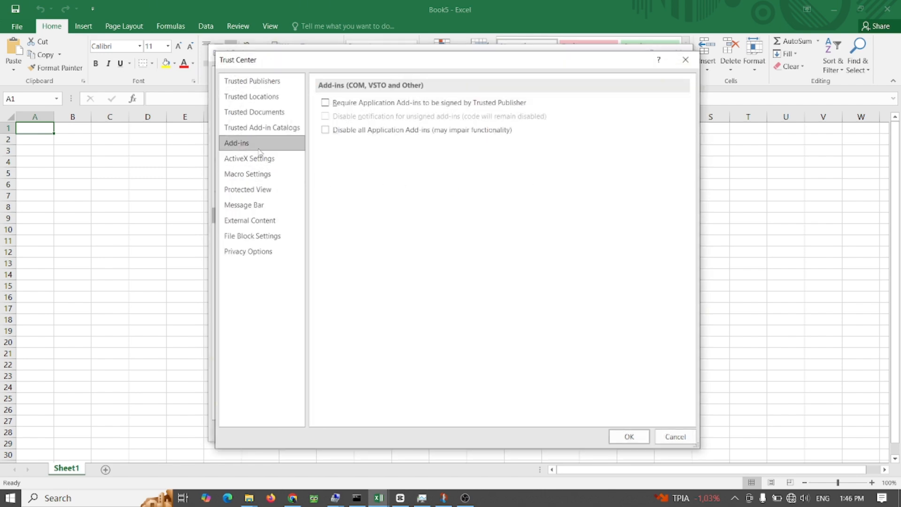
mouse_move(290, 147)
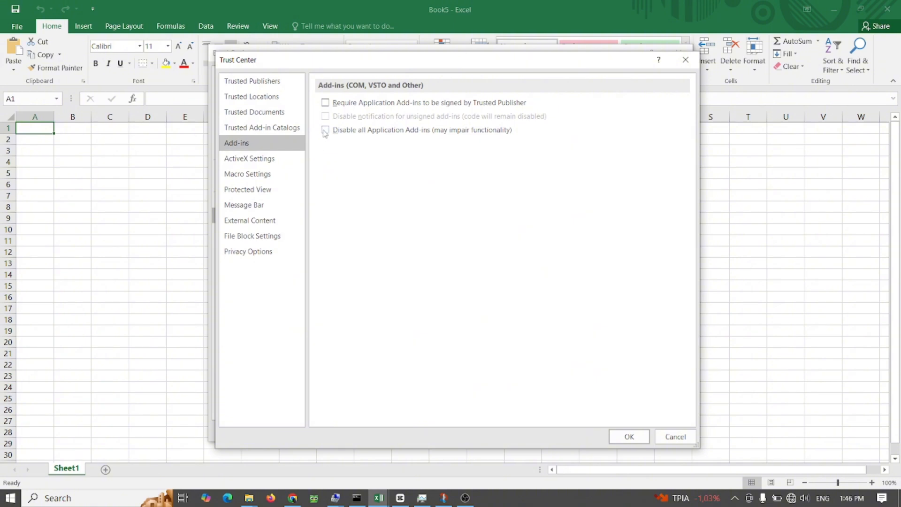
click(325, 129)
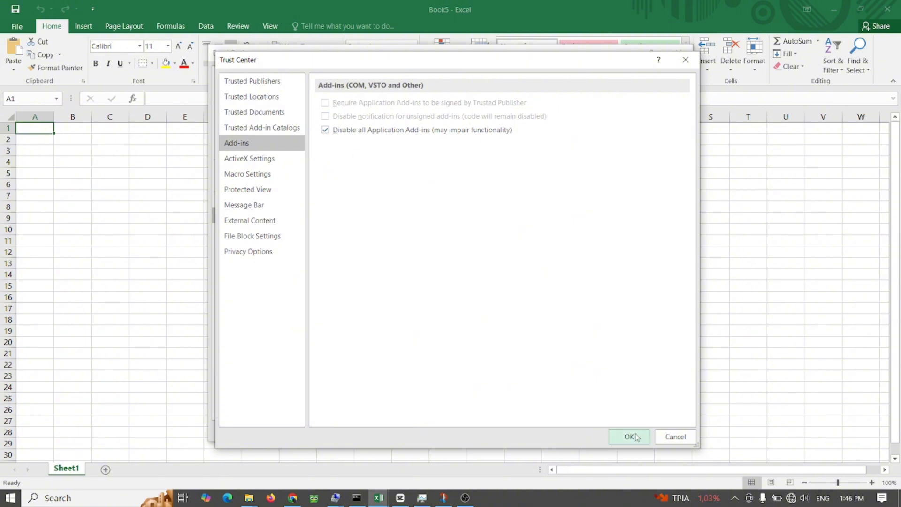
click(629, 437)
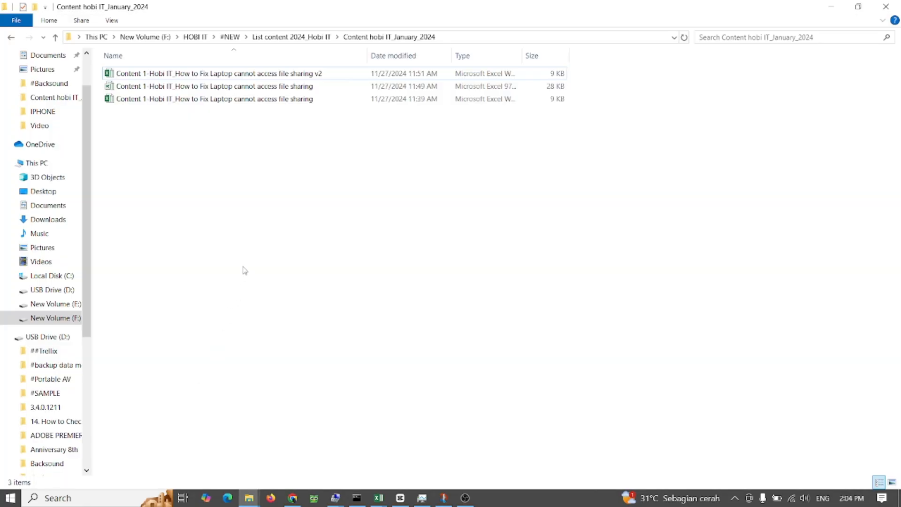
Show the 28 KB .xls workbook's Security properties and select Users (DANNRY_PC\Users).
click(213, 85)
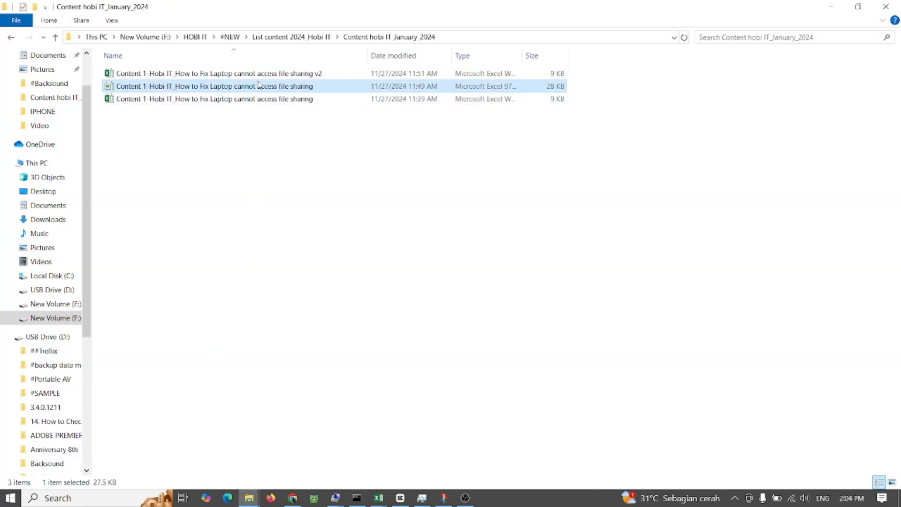
right_click(233, 85)
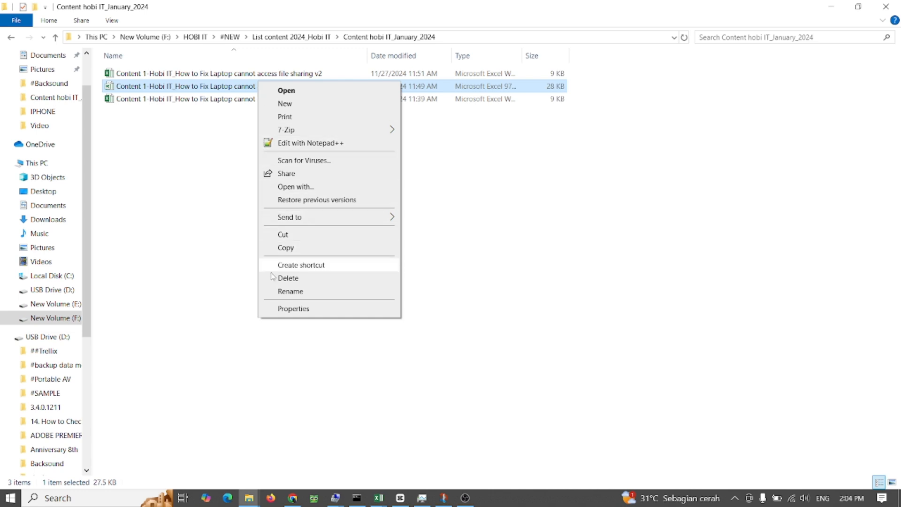
click(281, 314)
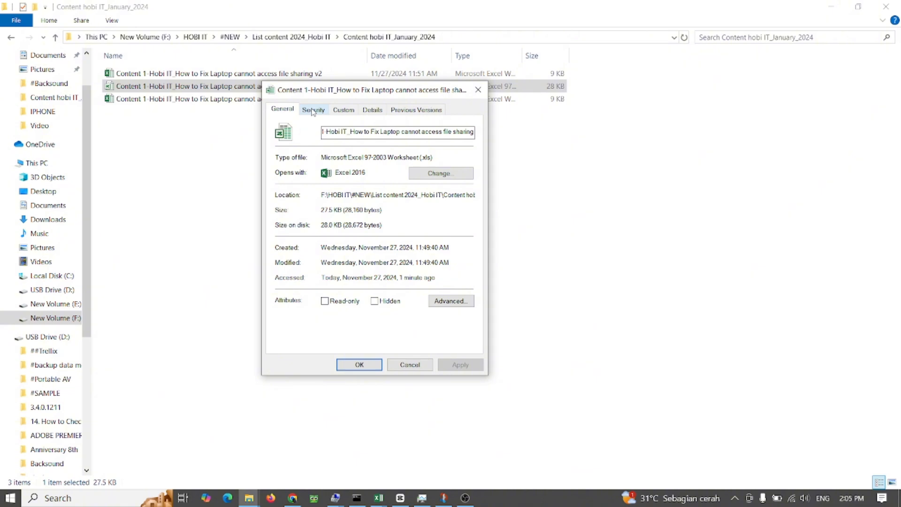
click(313, 108)
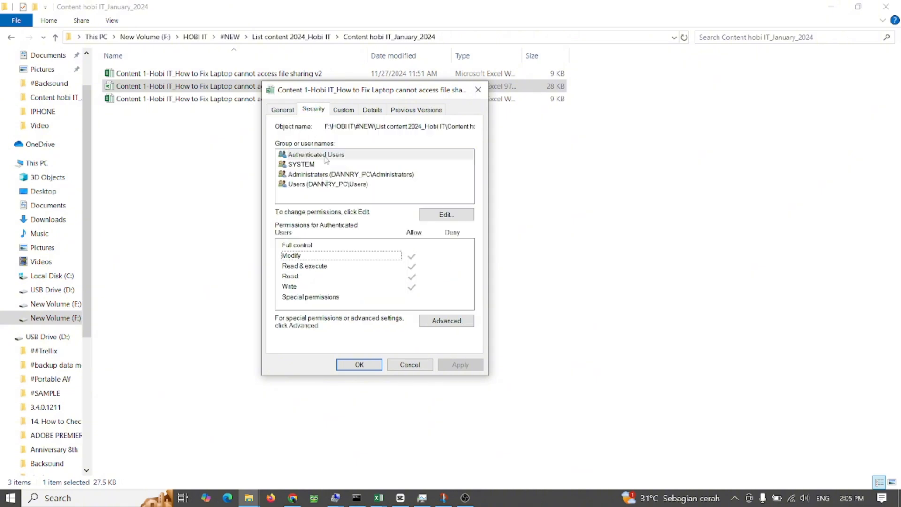
click(317, 153)
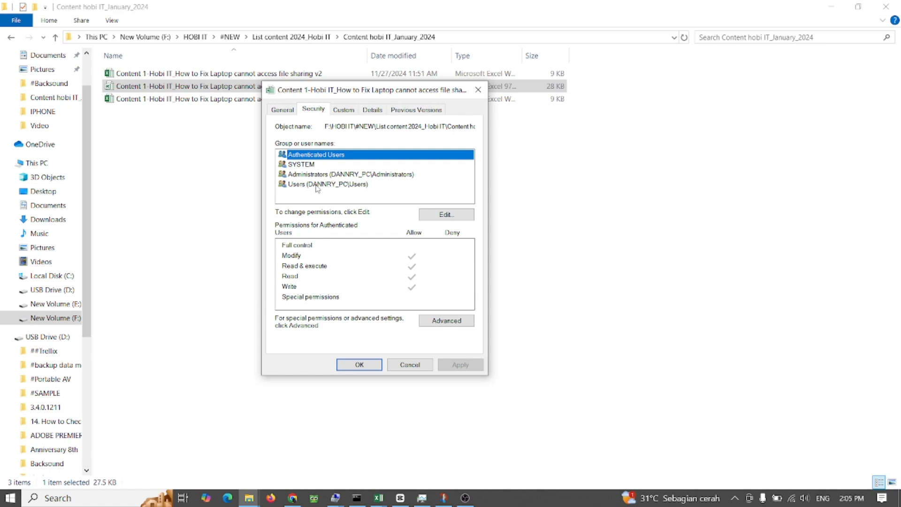
click(317, 184)
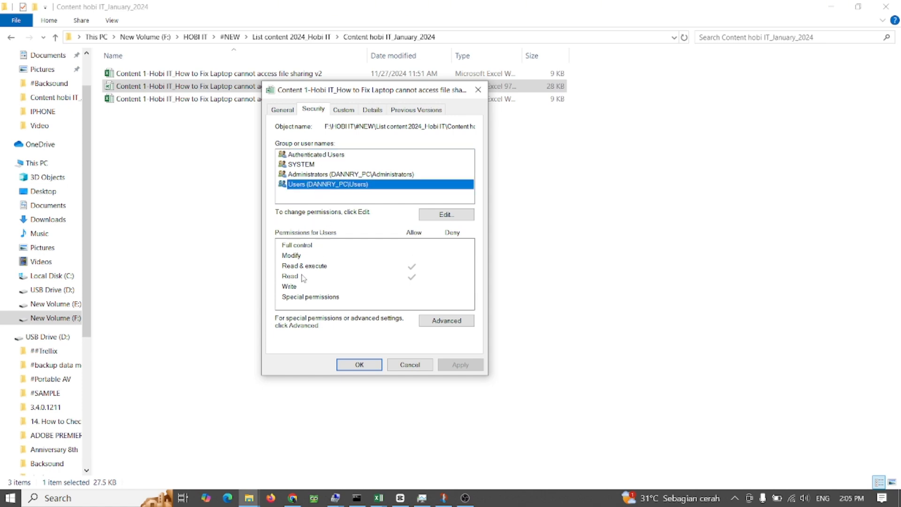
mouse_move(390, 203)
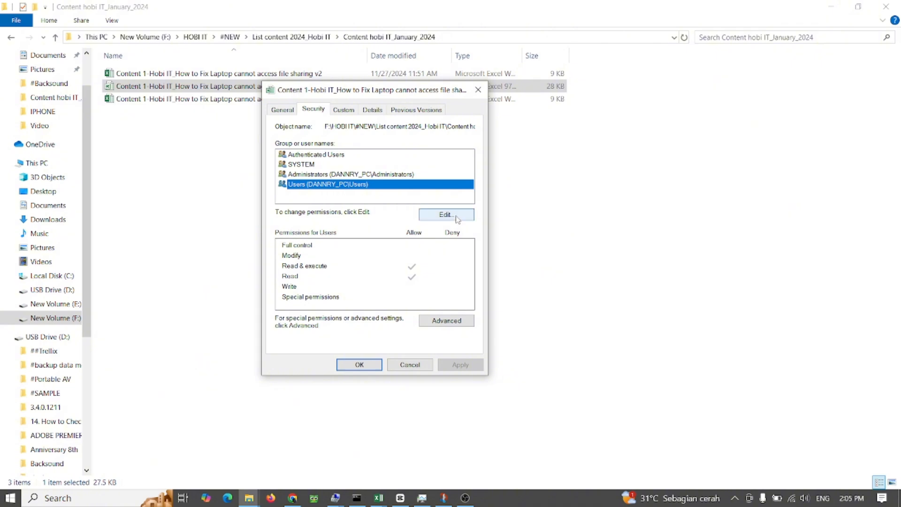
Edit permissions to allow Write for the Users group and apply.
click(447, 214)
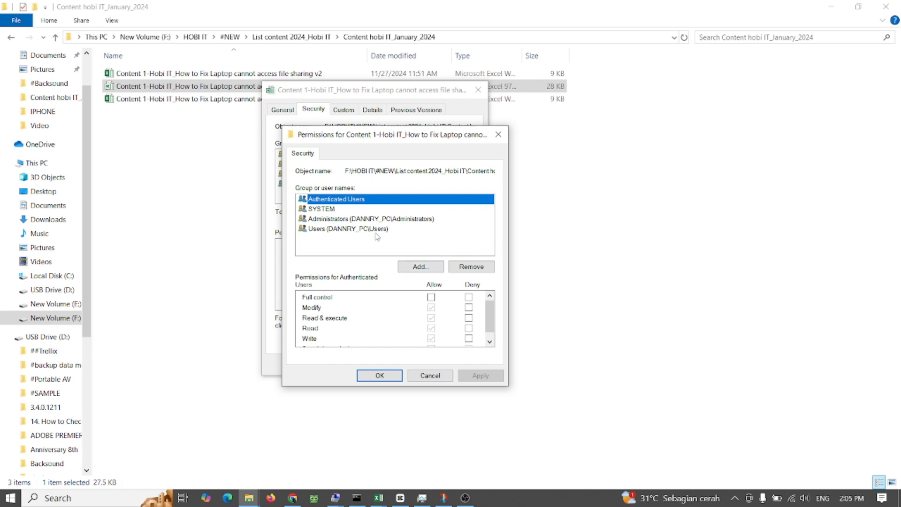
click(358, 228)
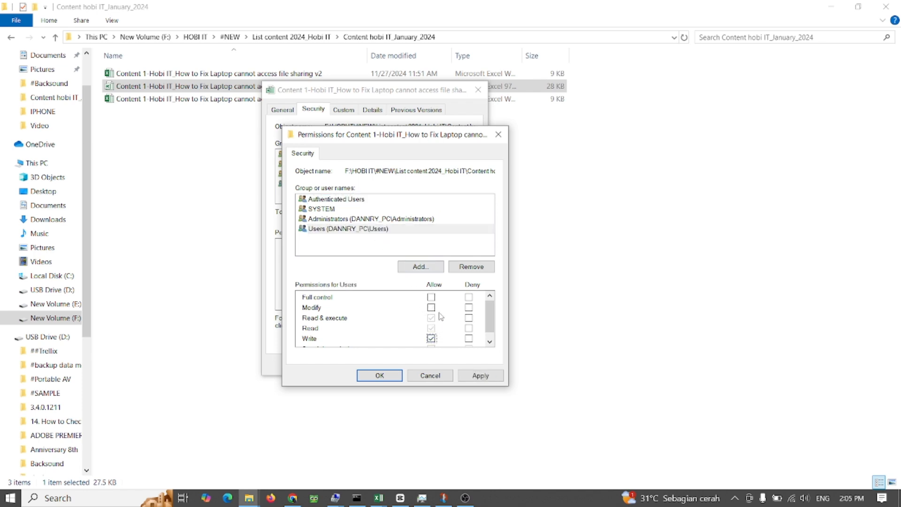
click(480, 375)
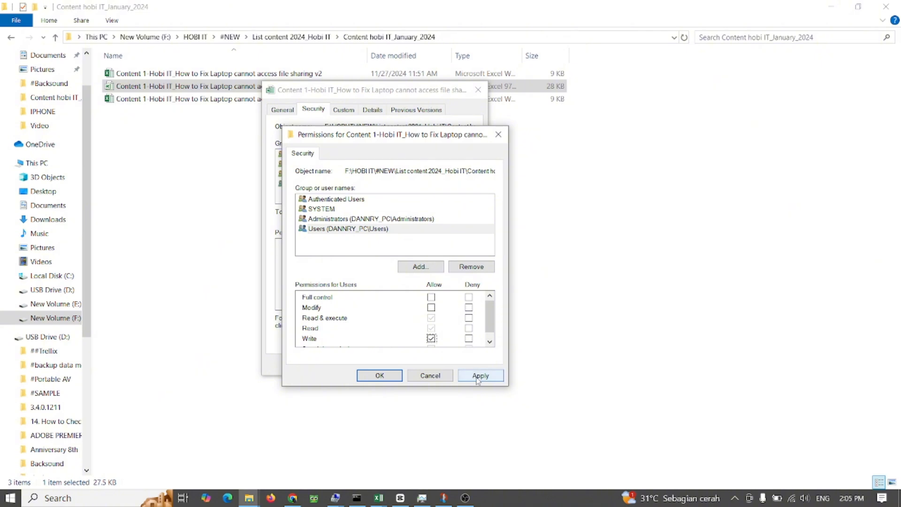
click(480, 376)
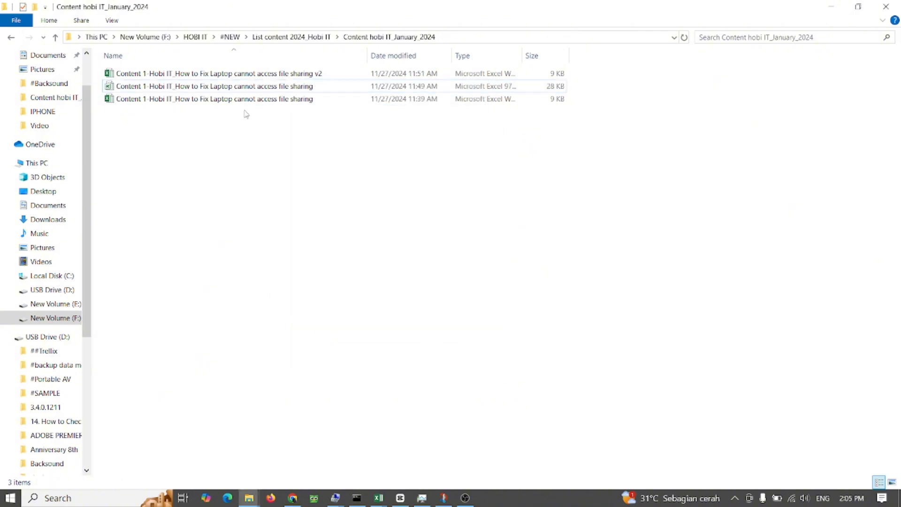
Open the repaired .xls workbook in Excel to confirm it loads in Compatibility Mode.
double_click(209, 85)
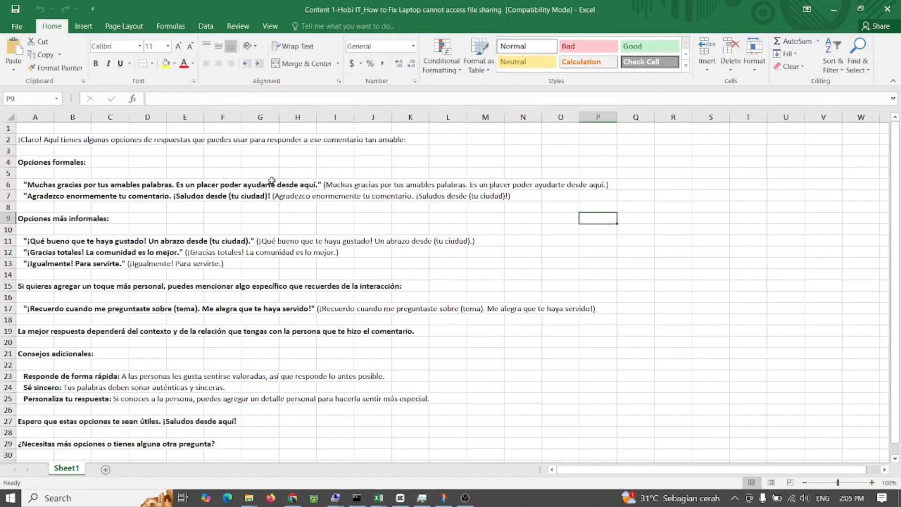
mouse_move(854, 29)
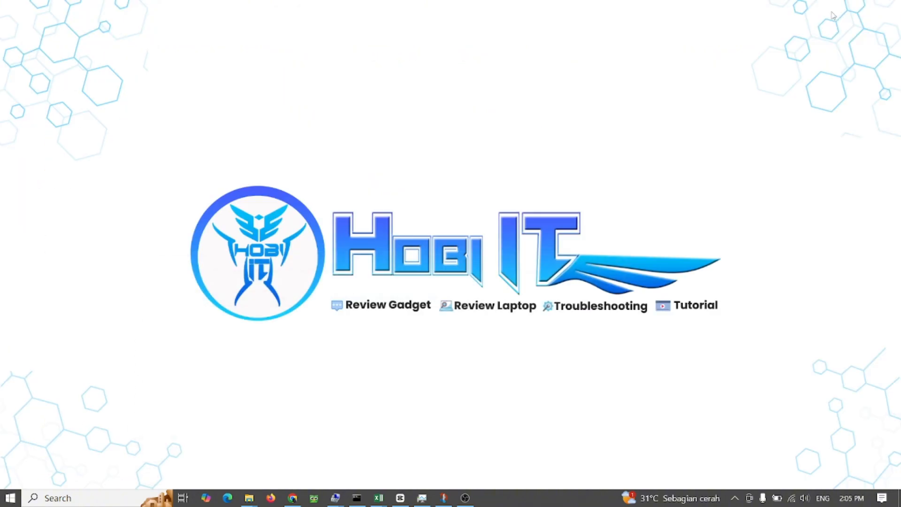
Search Windows for 'language settings' and open the Language settings page.
click(8, 498)
text(language)
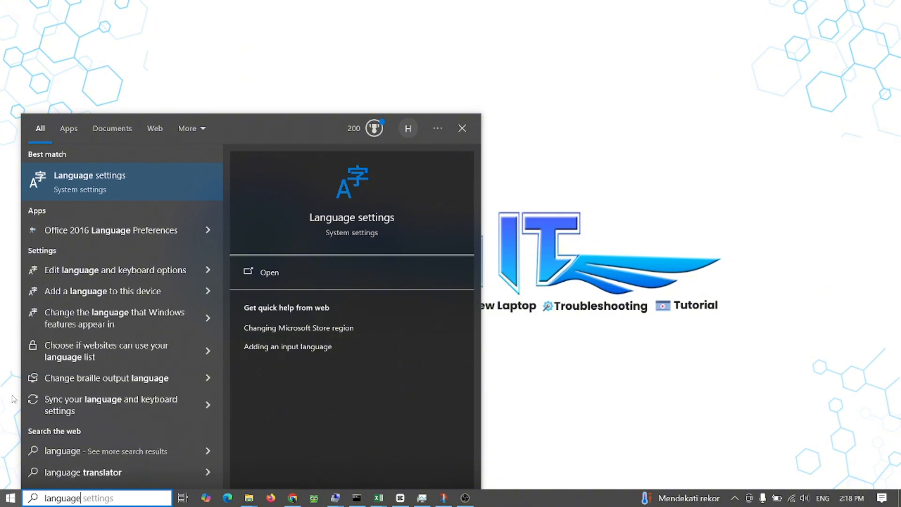
click(89, 182)
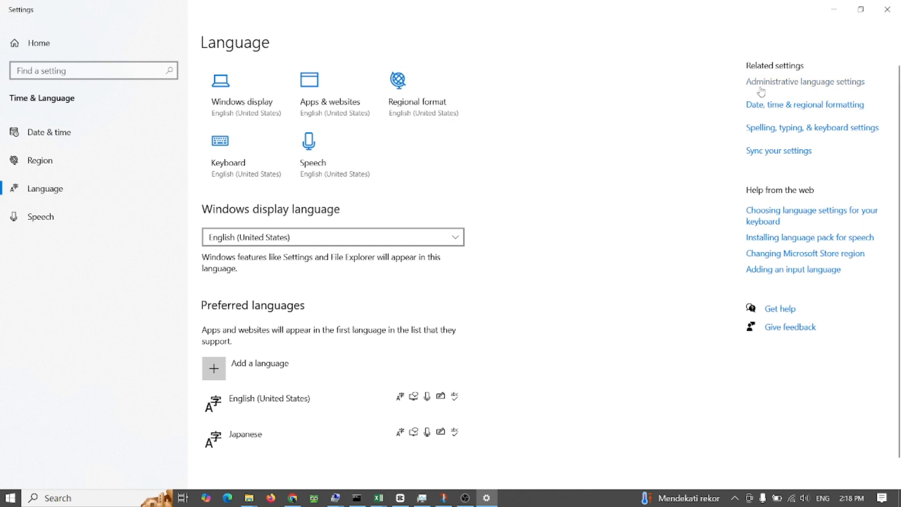
mouse_move(786, 85)
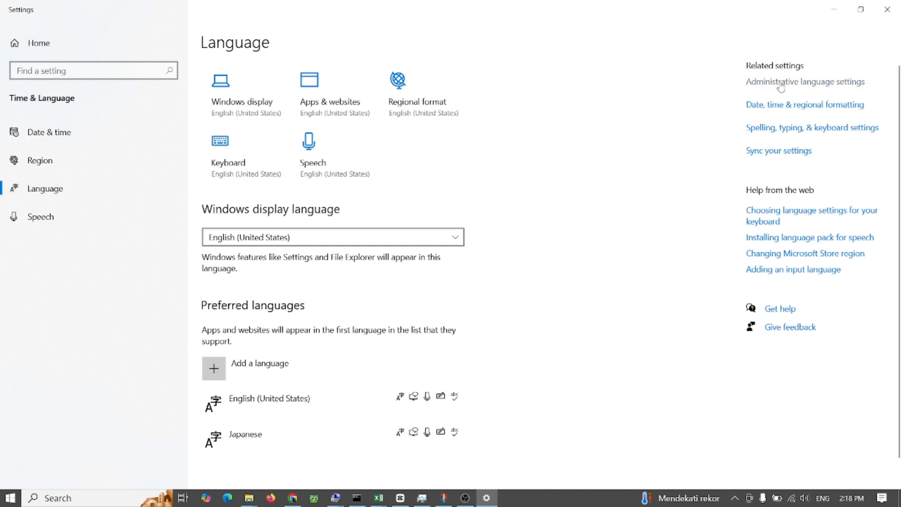
Enable Beta: Use Unicode UTF-8 worldwide language support as the system locale and confirm.
click(781, 82)
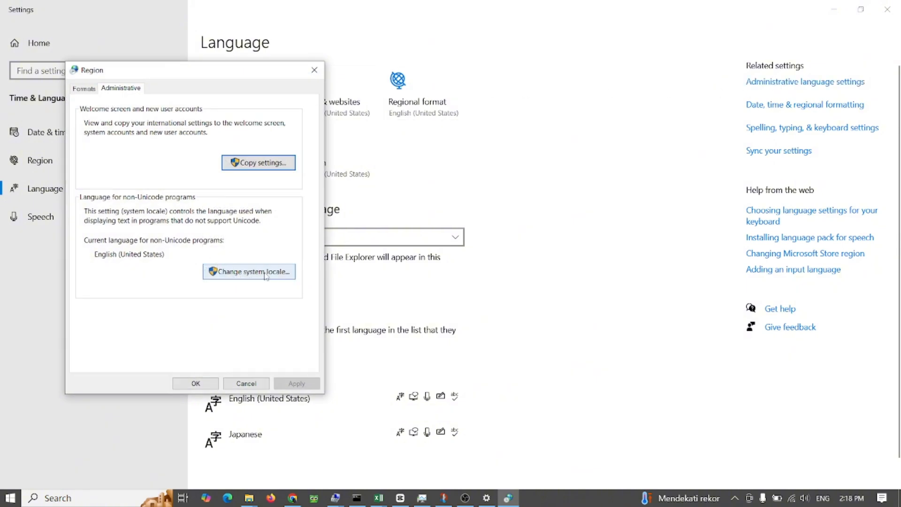
click(249, 272)
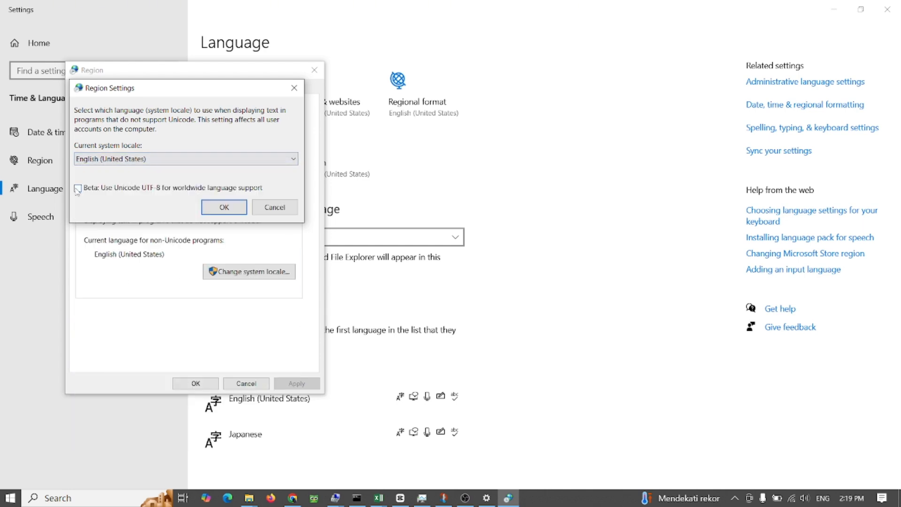
click(77, 188)
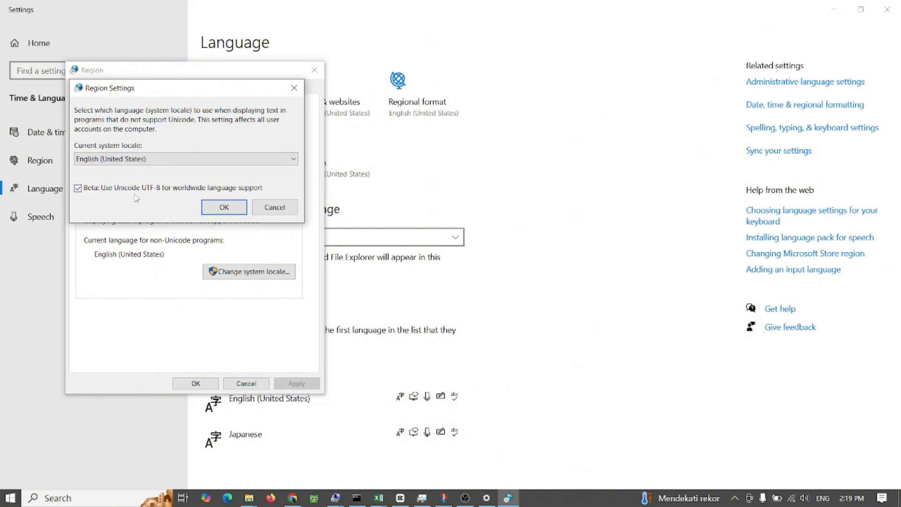
click(224, 207)
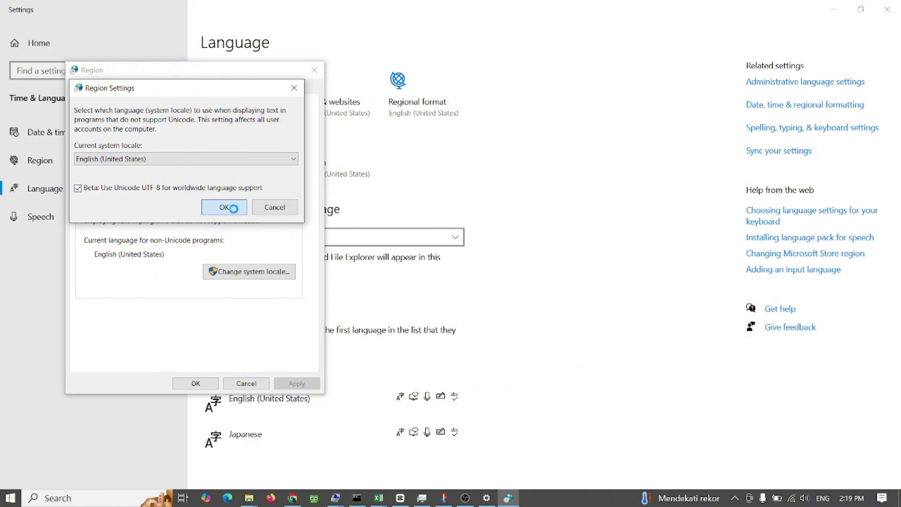
click(223, 207)
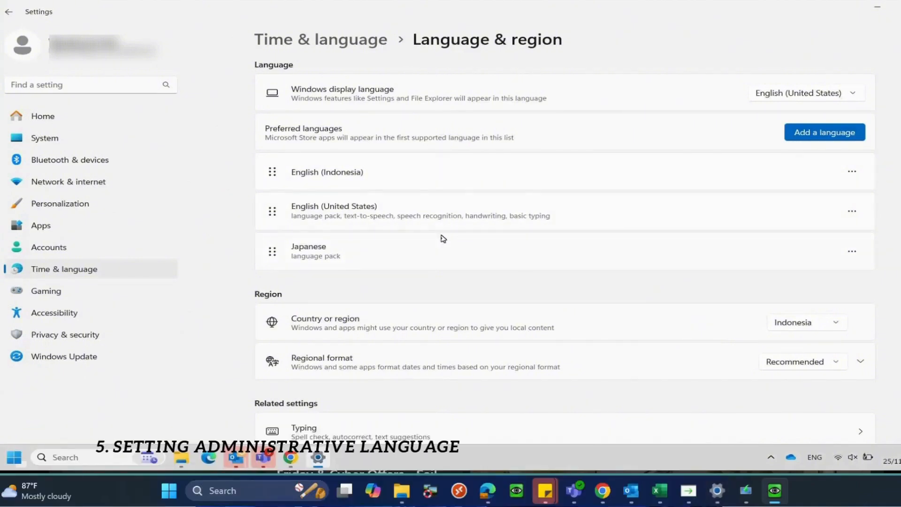
Re-tick Beta: Use Unicode UTF-8 in Change system locale and confirm, reaching the restart notice.
scroll(down, 3)
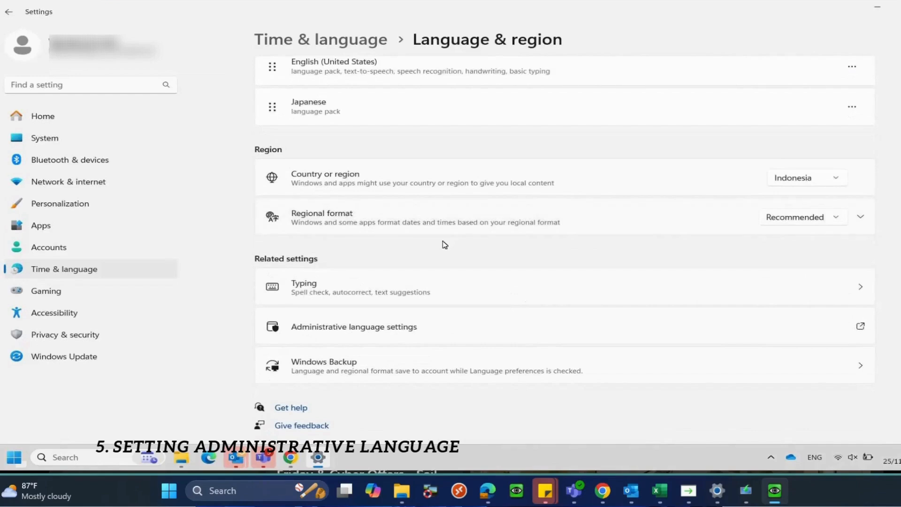
click(354, 327)
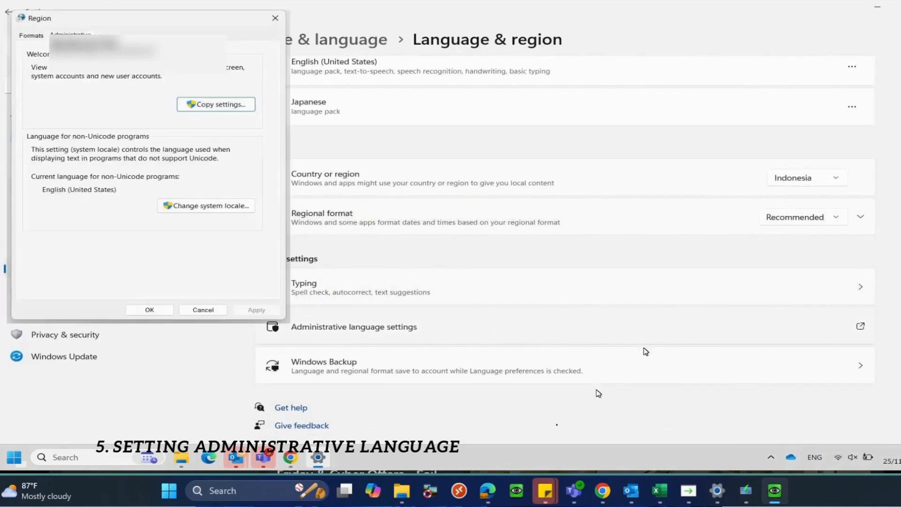
click(69, 34)
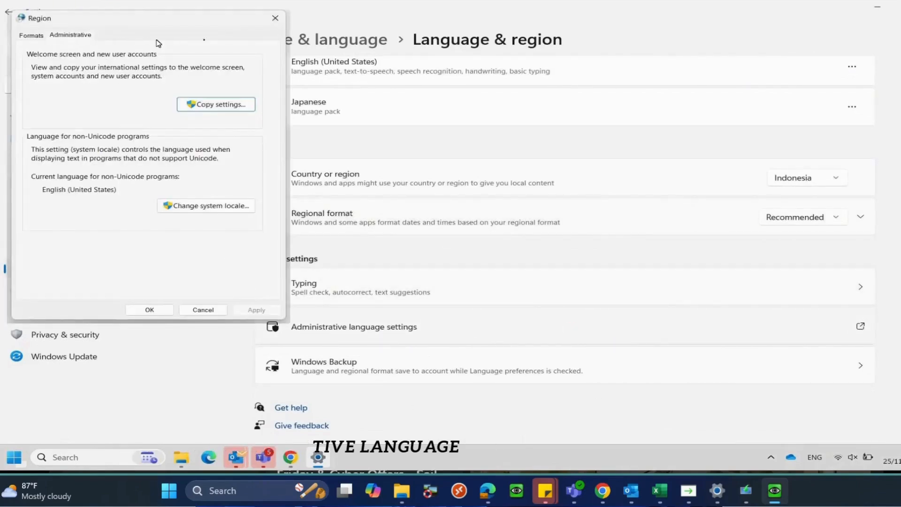
mouse_move(270, 19)
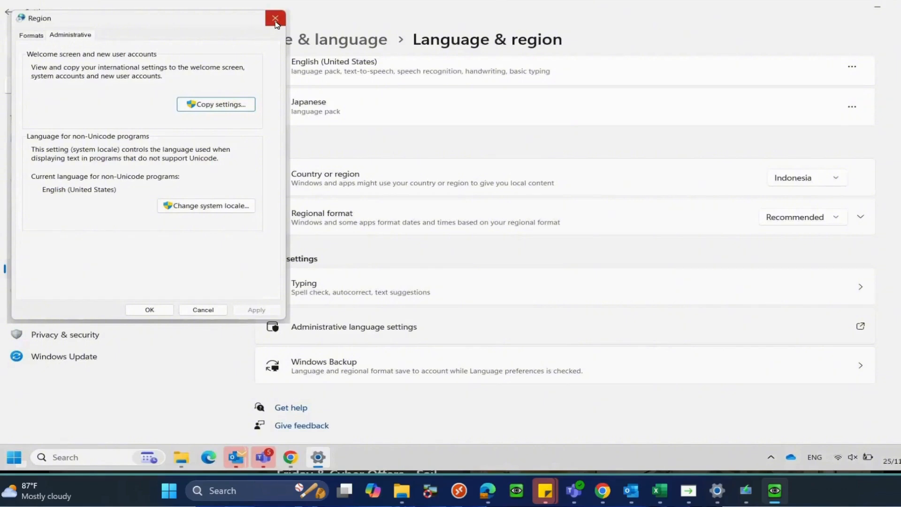
mouse_move(228, 211)
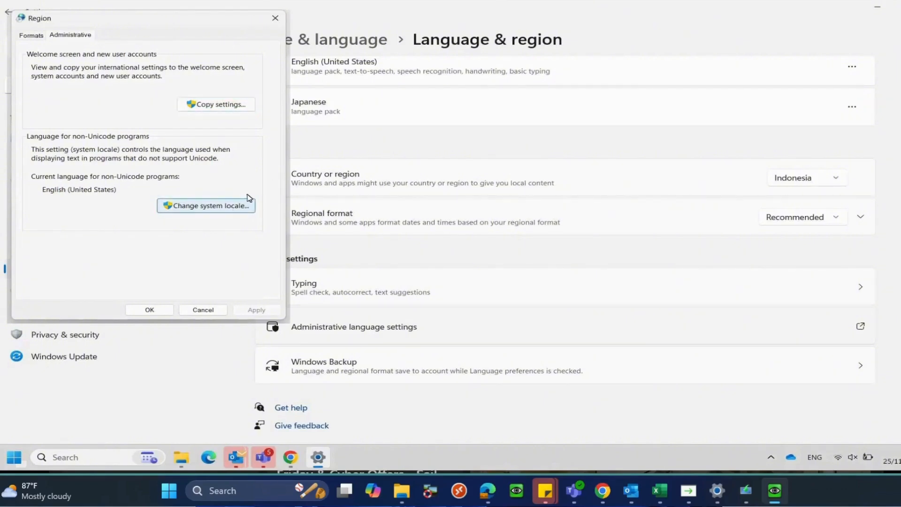
click(205, 206)
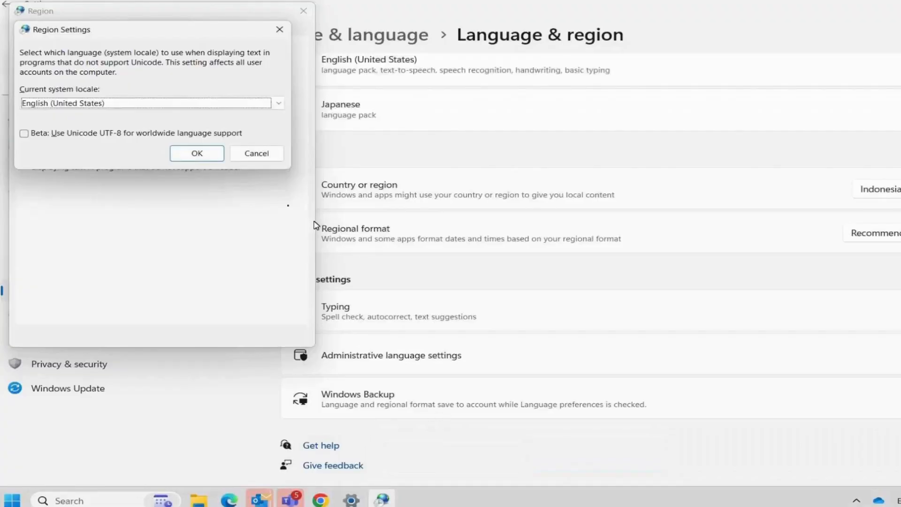
mouse_move(281, 202)
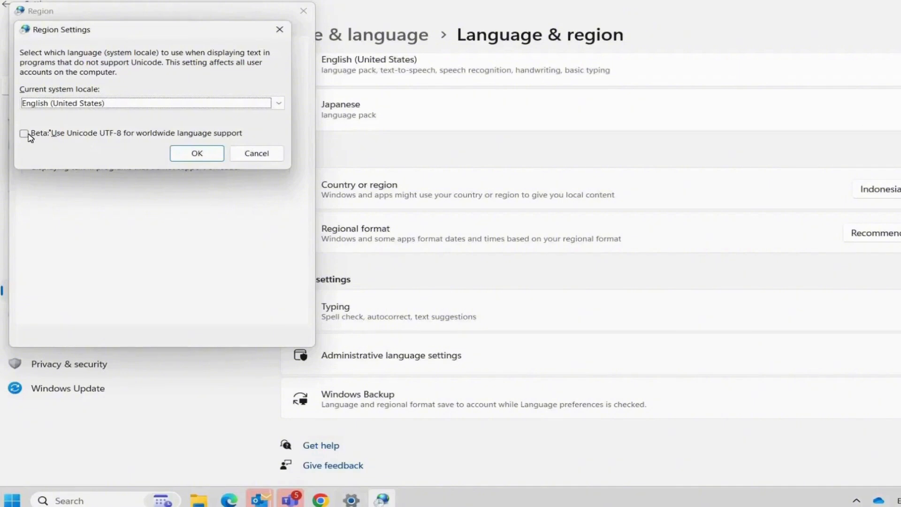
click(24, 135)
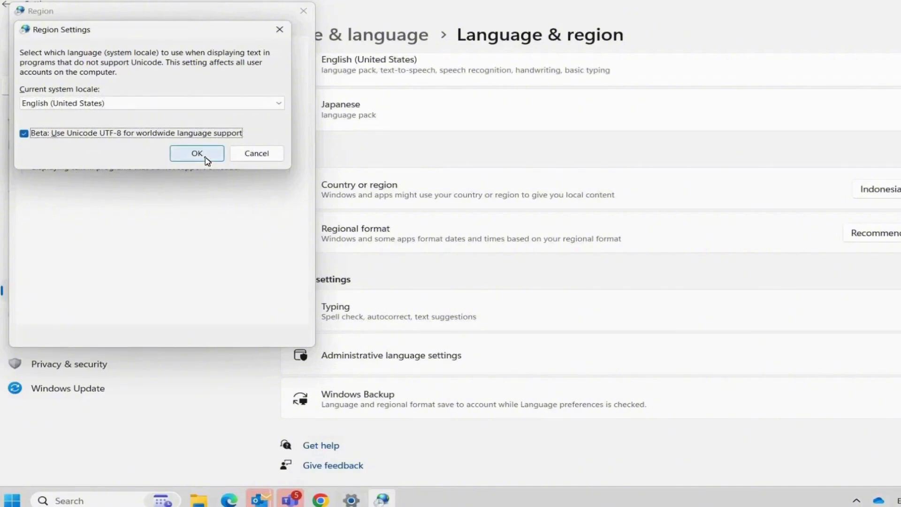
click(197, 153)
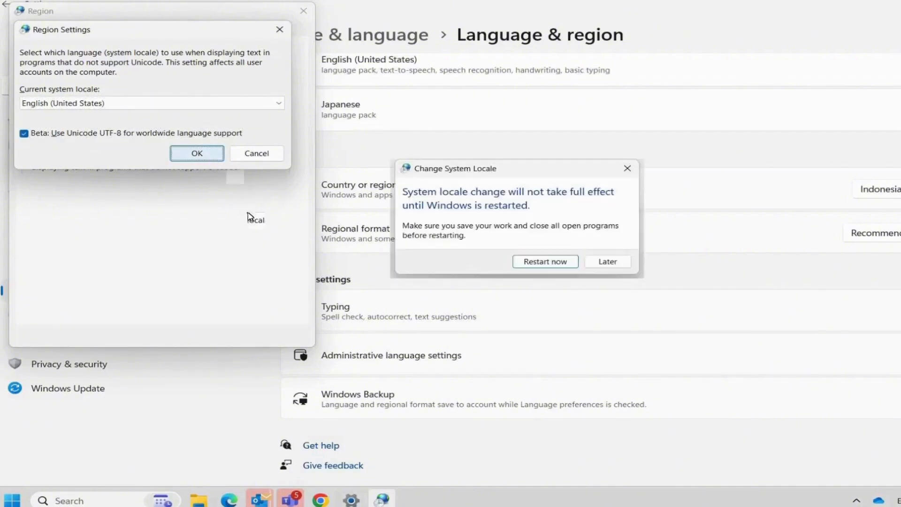